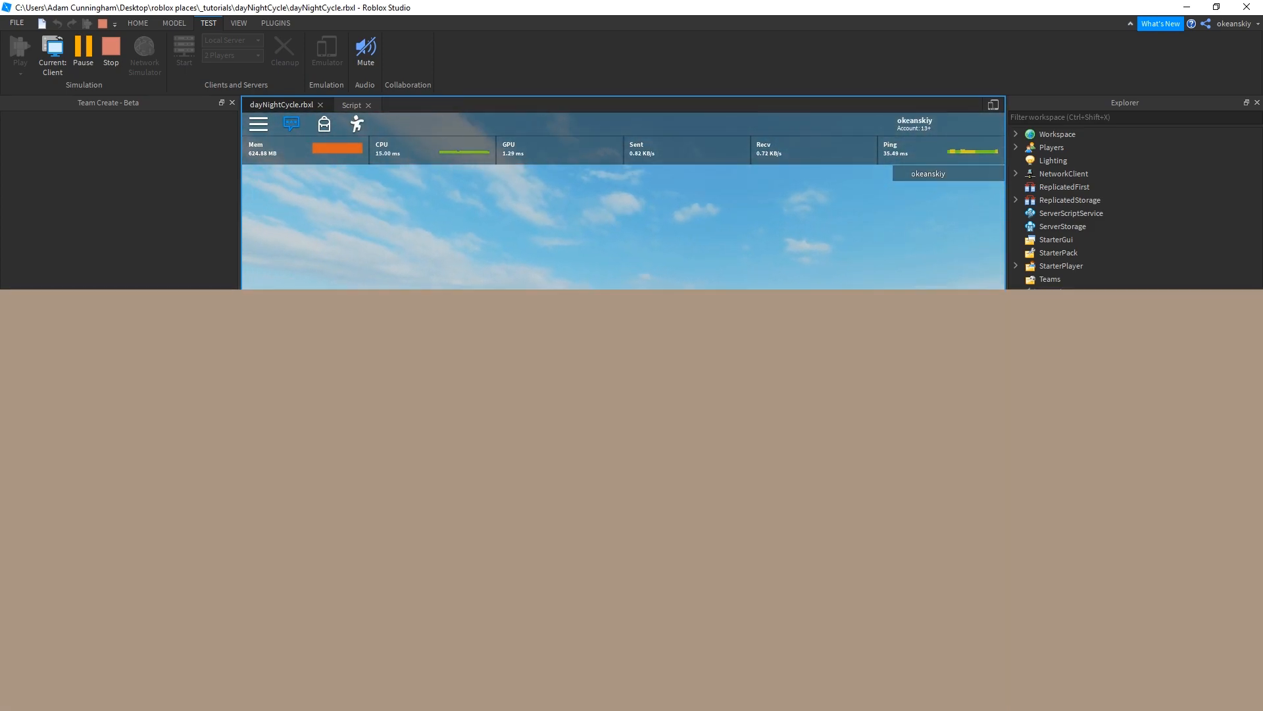
Insert a new Script named DayNightCycle under ServerScriptService in the Baseplate place.
left_click(111, 50)
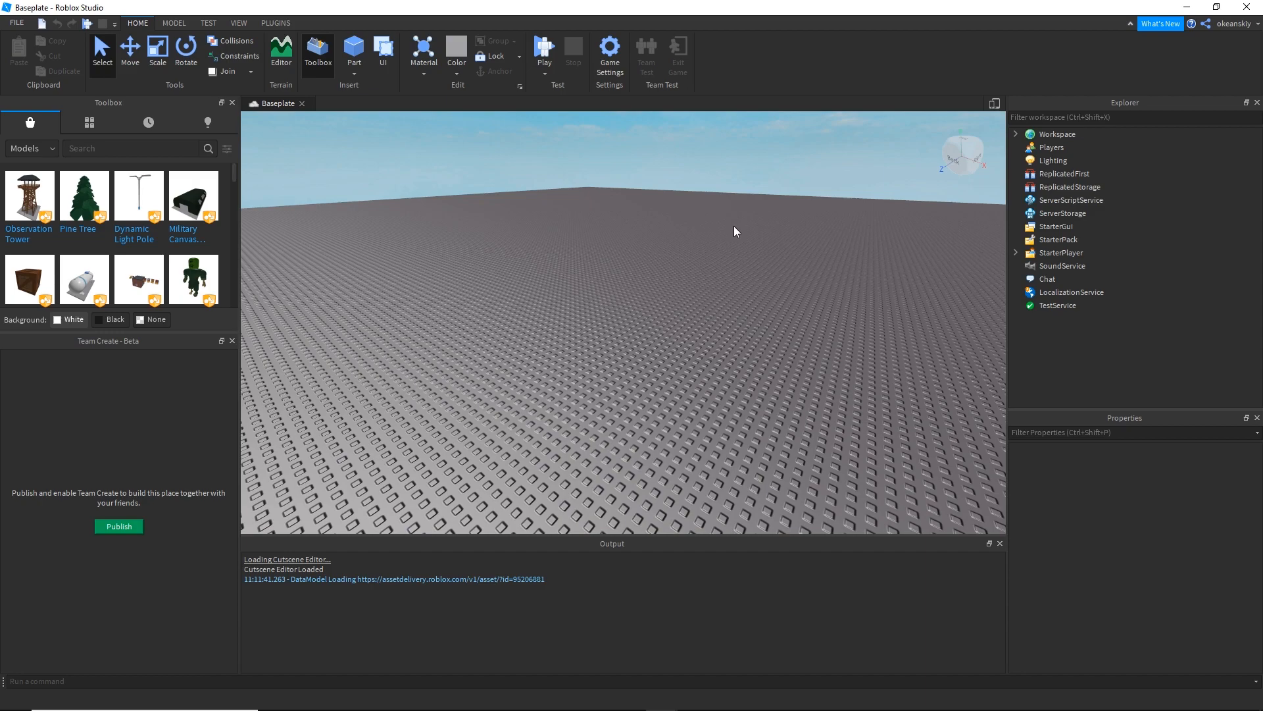
mouse_move(723, 242)
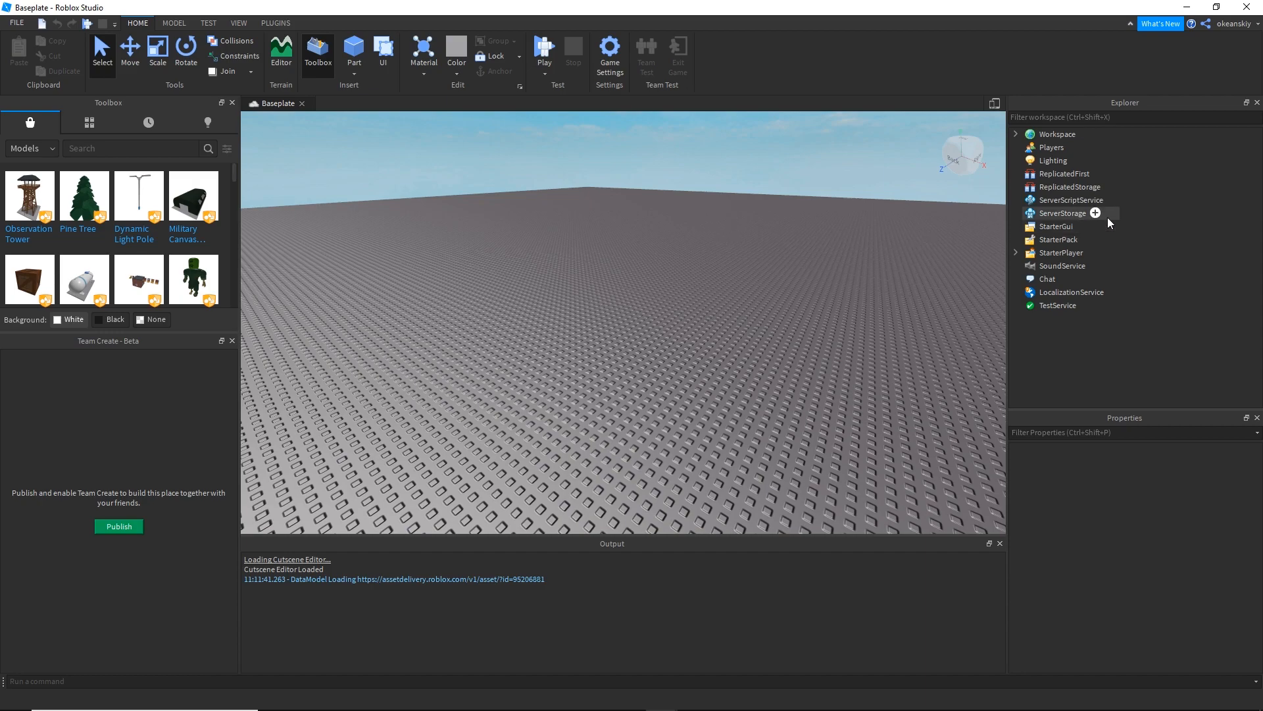
left_click(1095, 200)
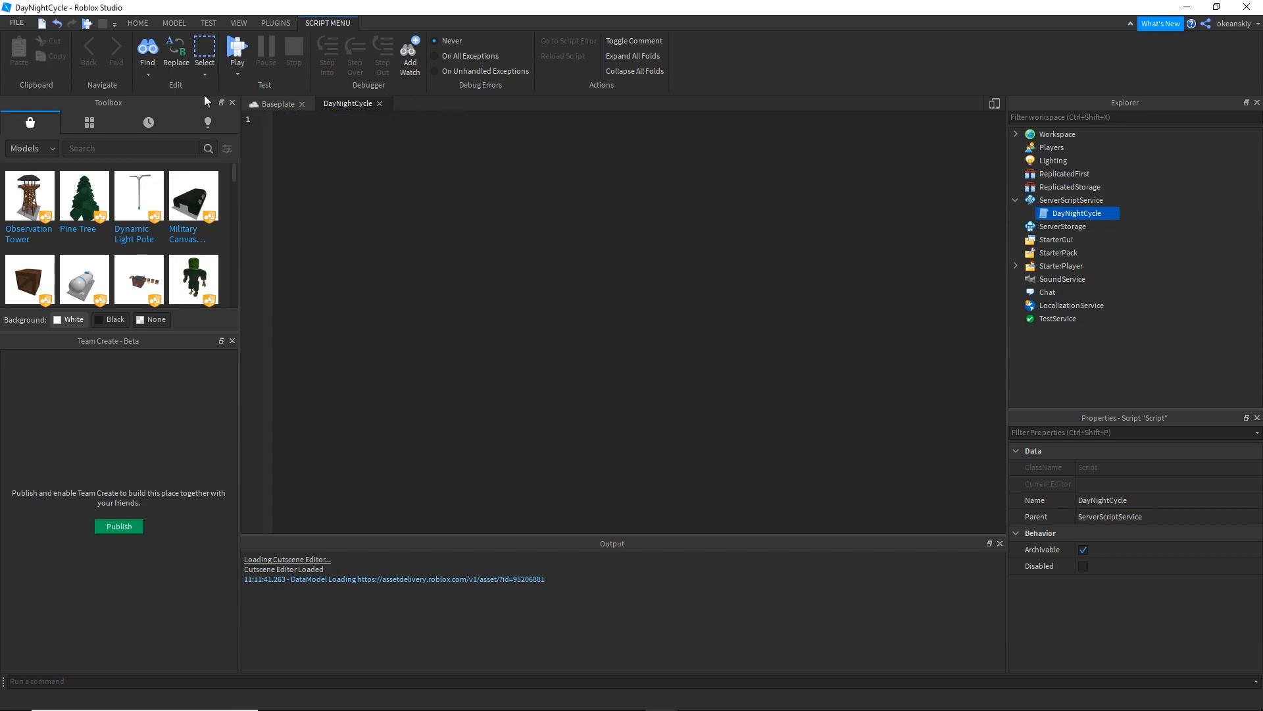
Write local lighting = game:GetService("Lighting") as the script's first line.
type("light")
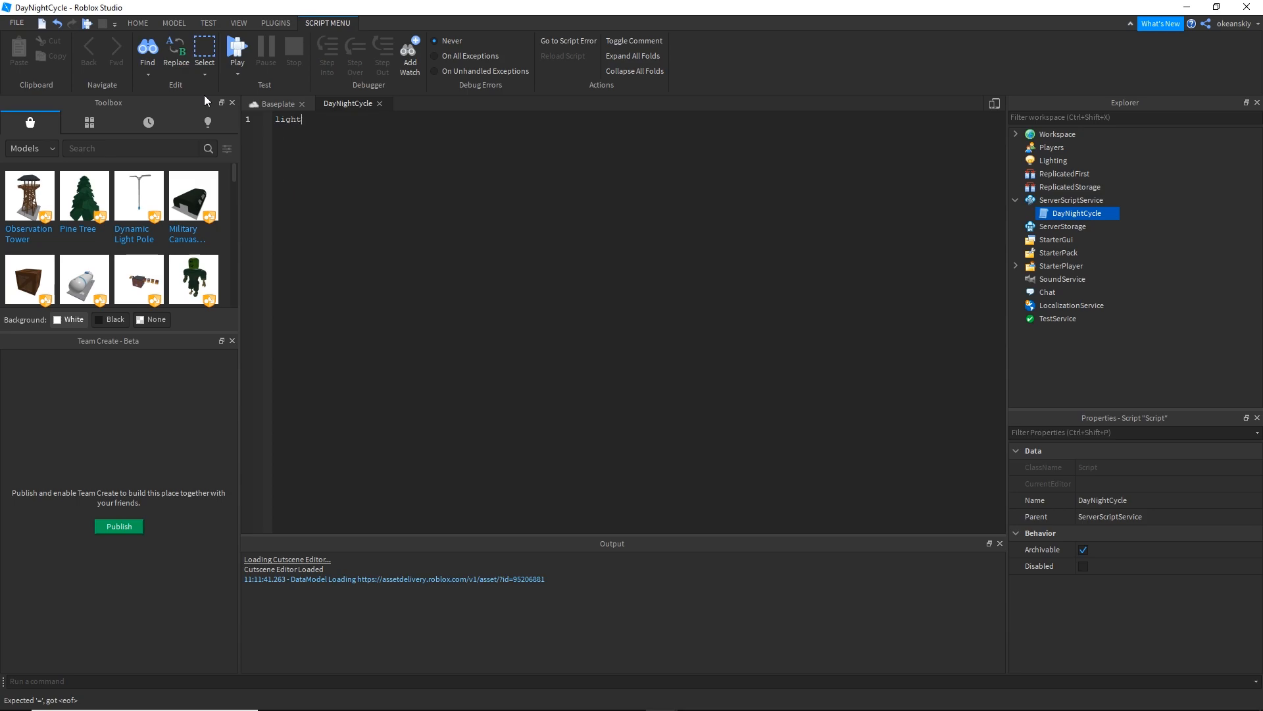
type("local li")
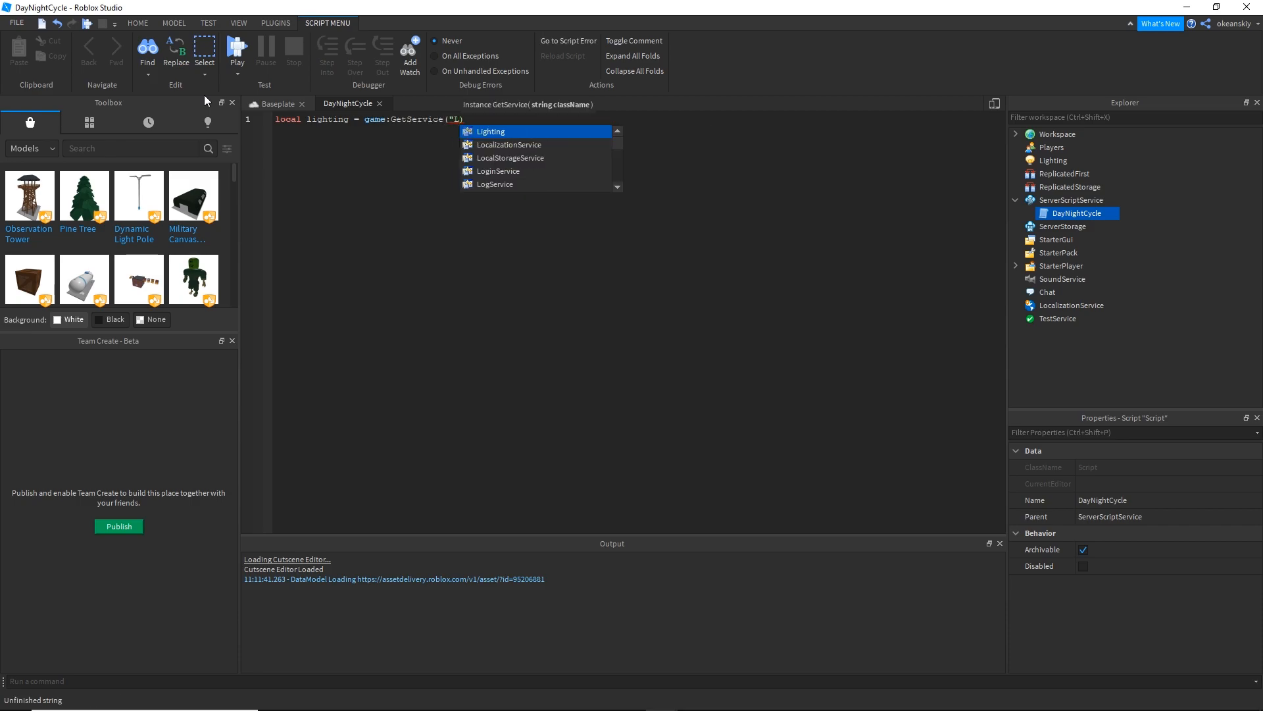
left_click(490, 130)
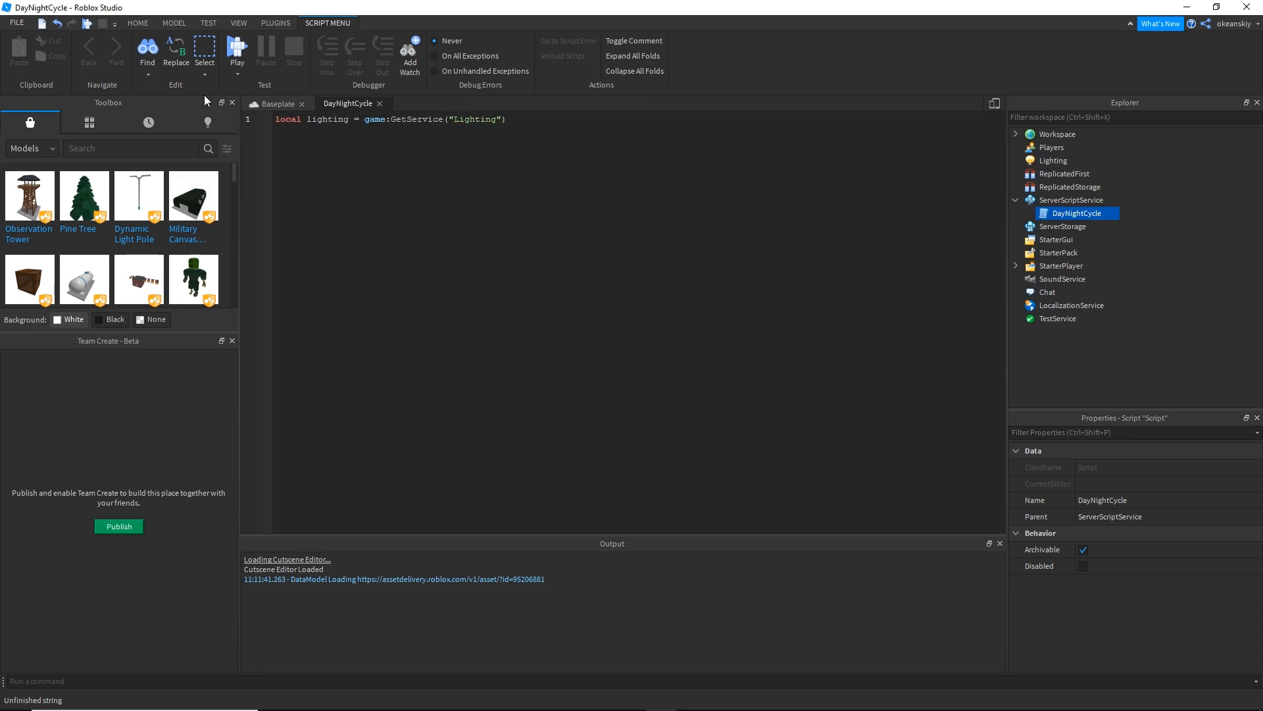
key("Enter")
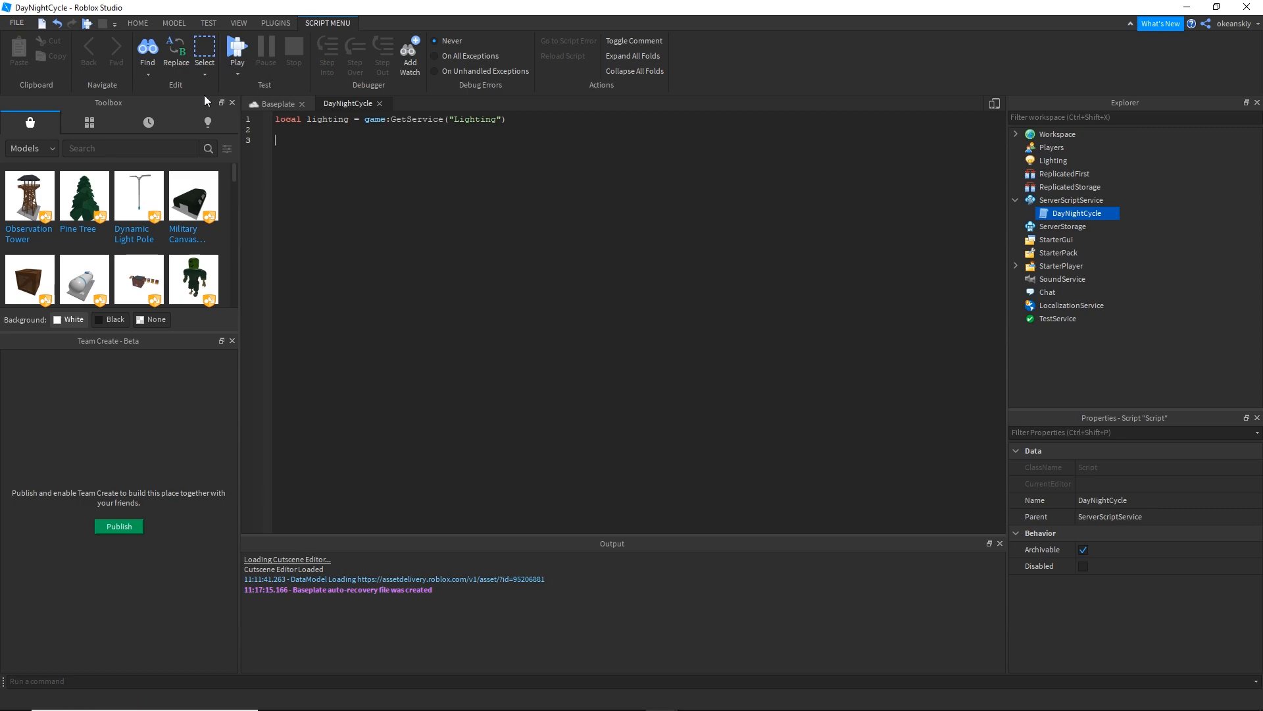
mouse_move(837, 103)
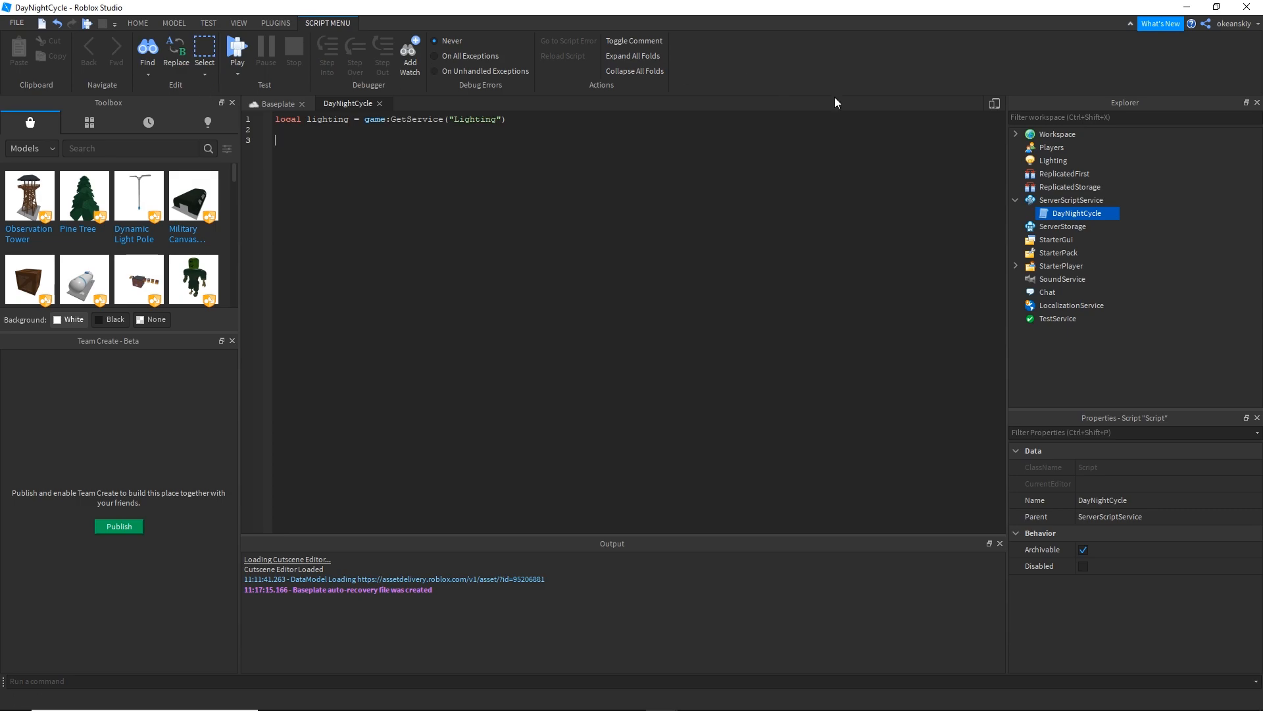
Run game.Lighting:SetMinutesAfterMidnight commands in the command bar to set Lighting's time of day.
left_click(1052, 159)
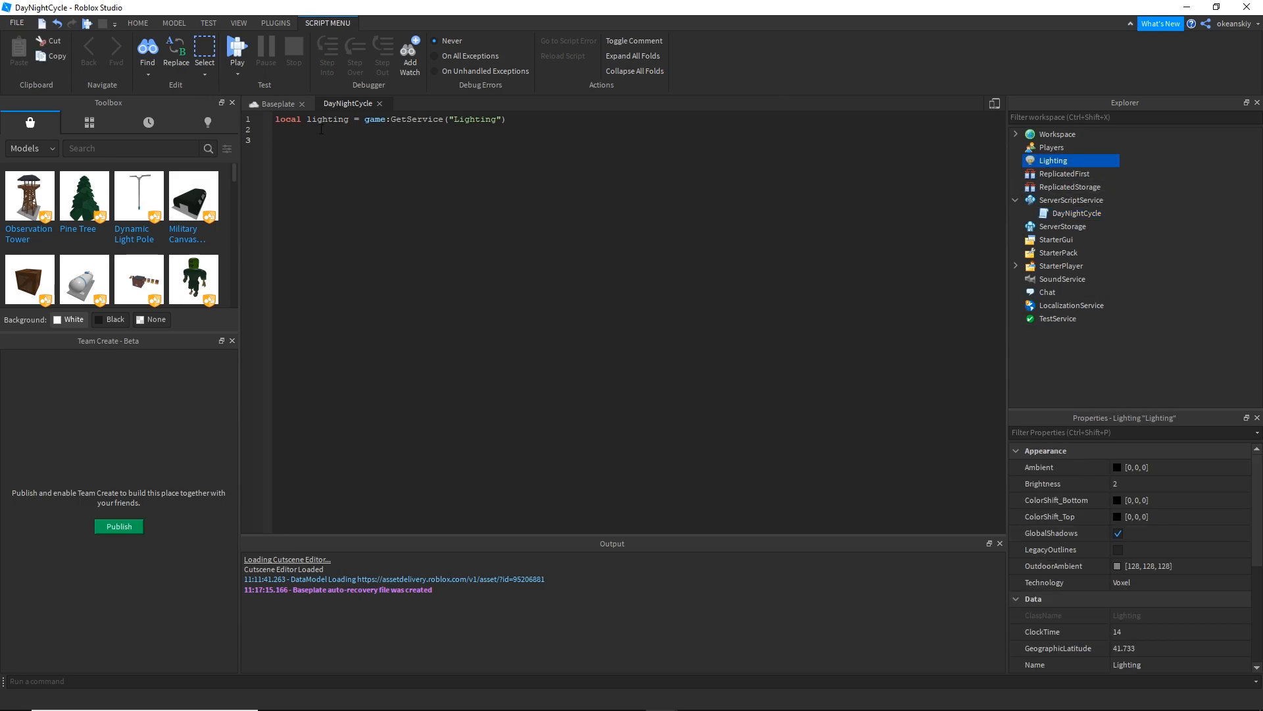
left_click(275, 103)
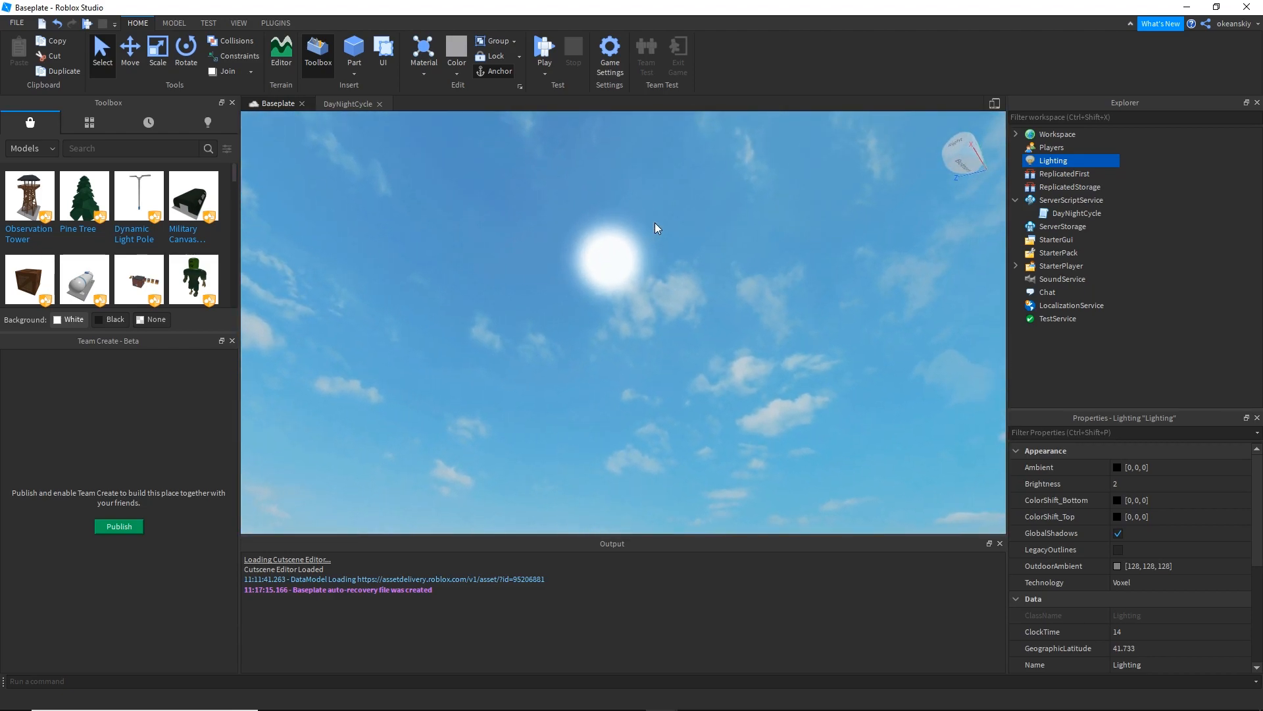
scroll("down", 3)
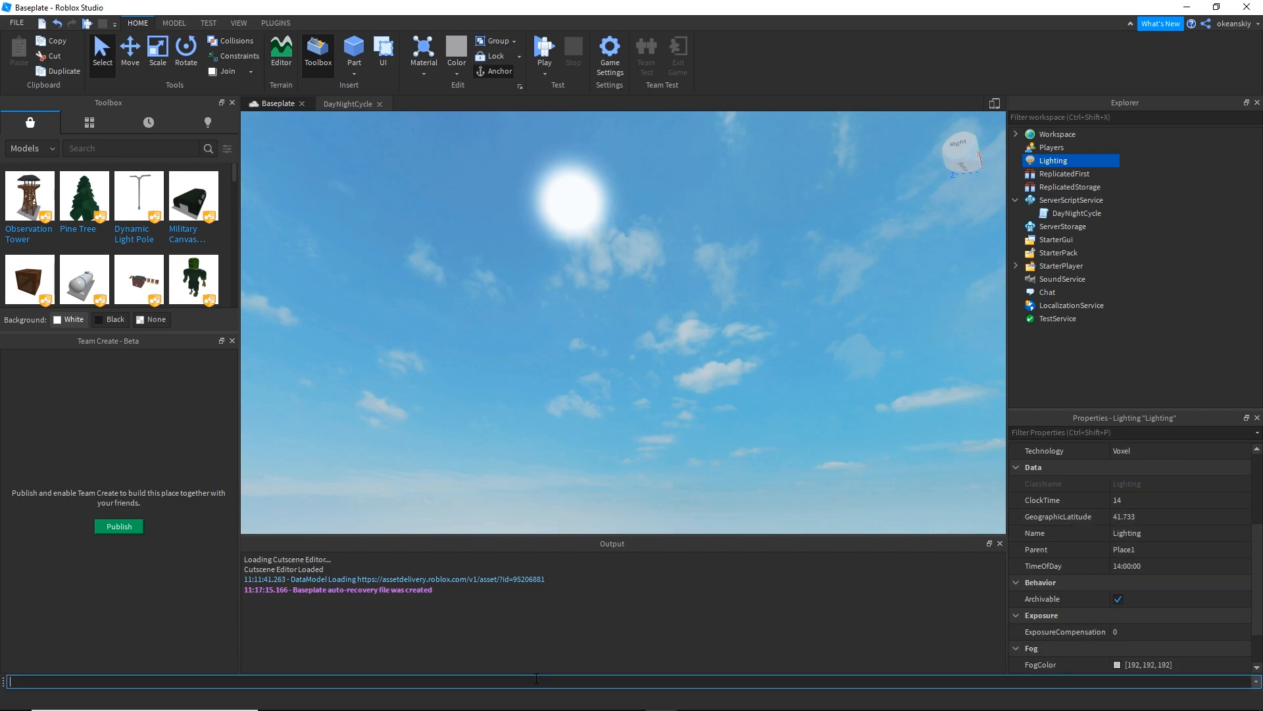
type("game.Lighting:SetMinutesAfterMidnight(")
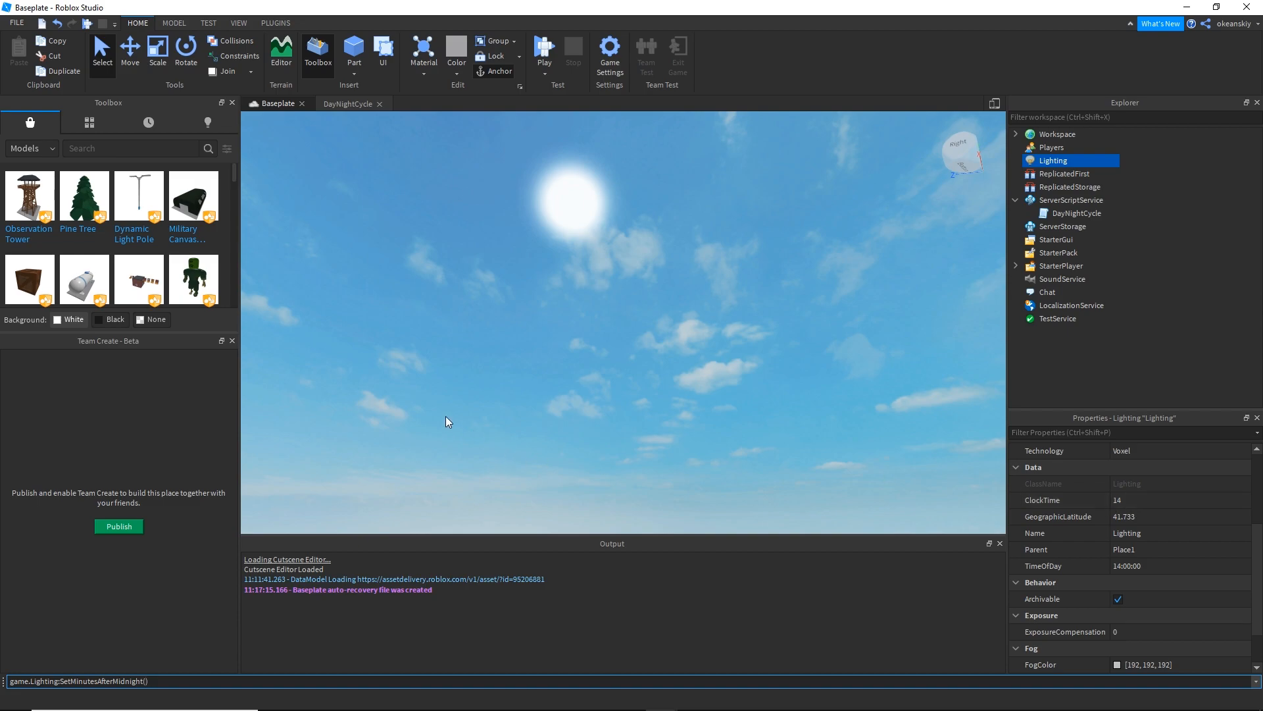
type("7 * 60")
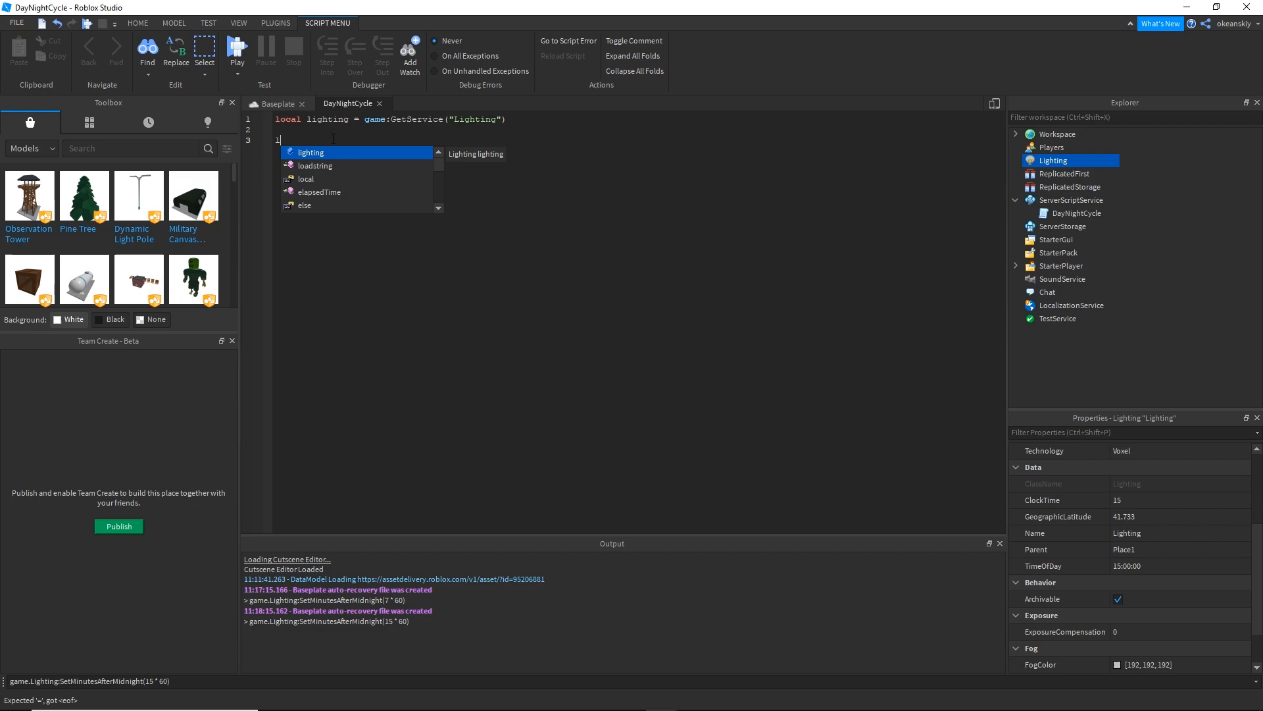
Declare local minutes = 7 * 60 with a starting-time comment.
type("local minutes")
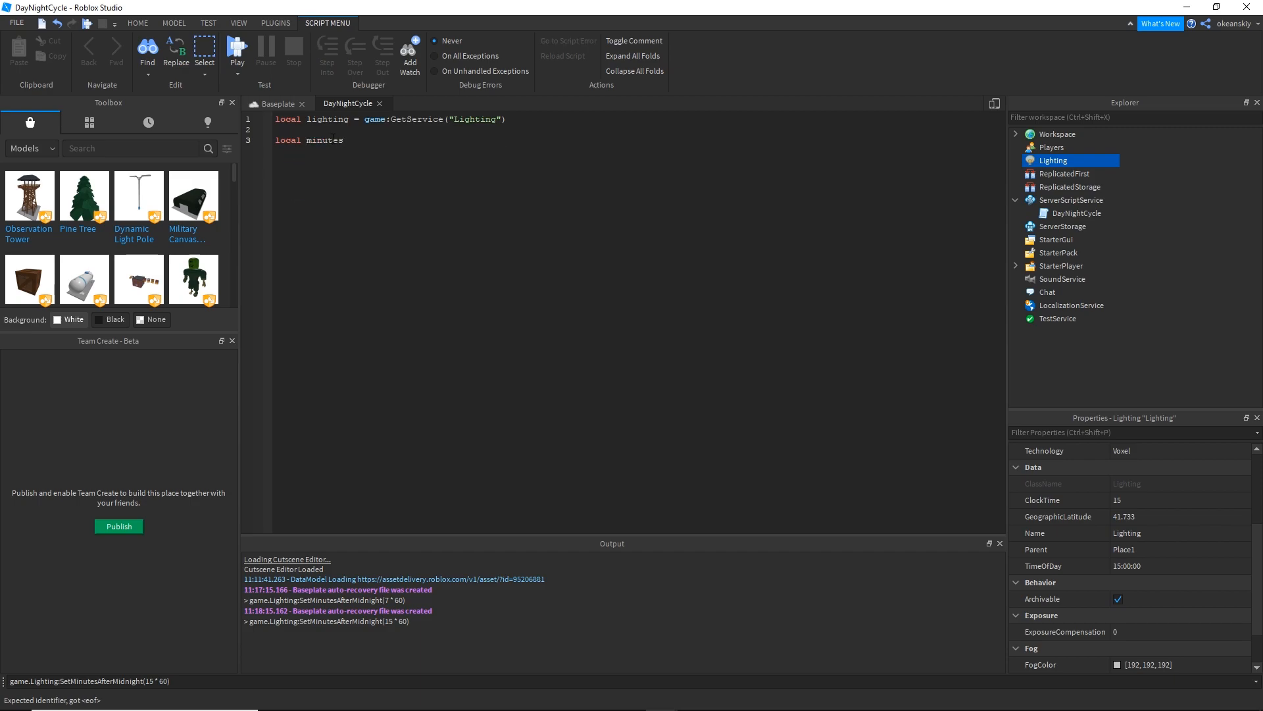
type("= 7")
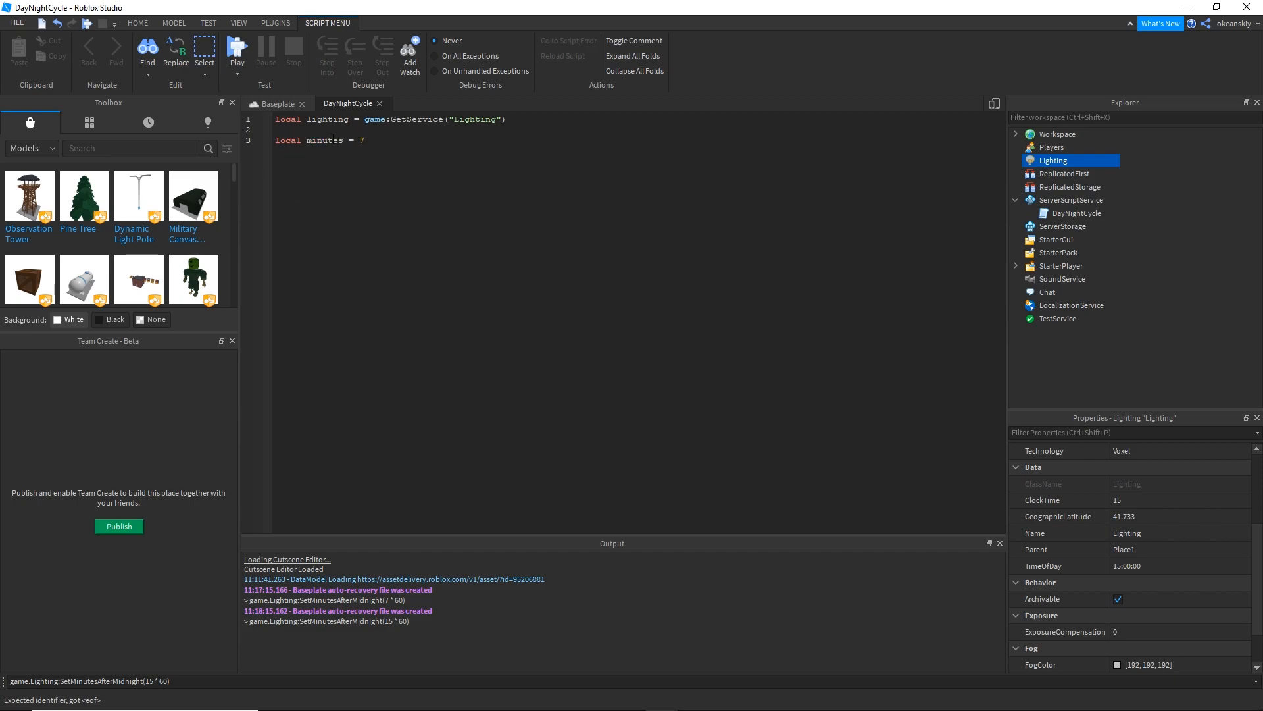
type("* 60")
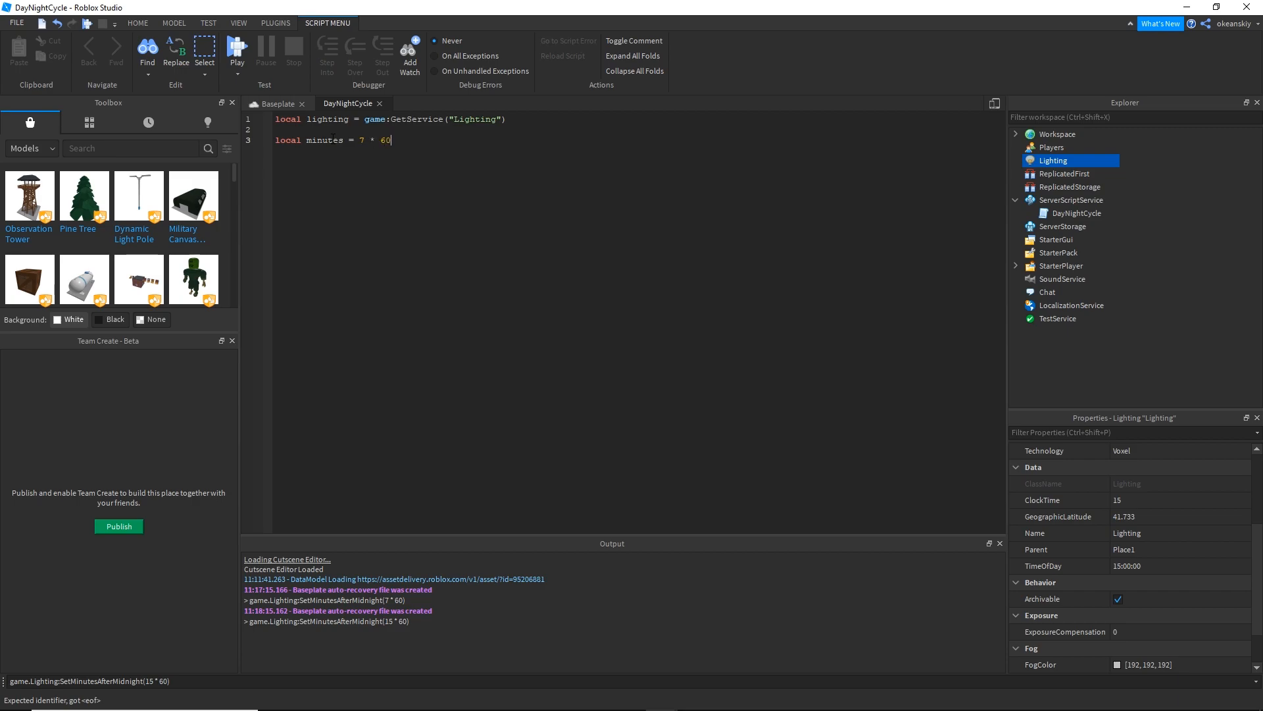
type("-- our starting time")
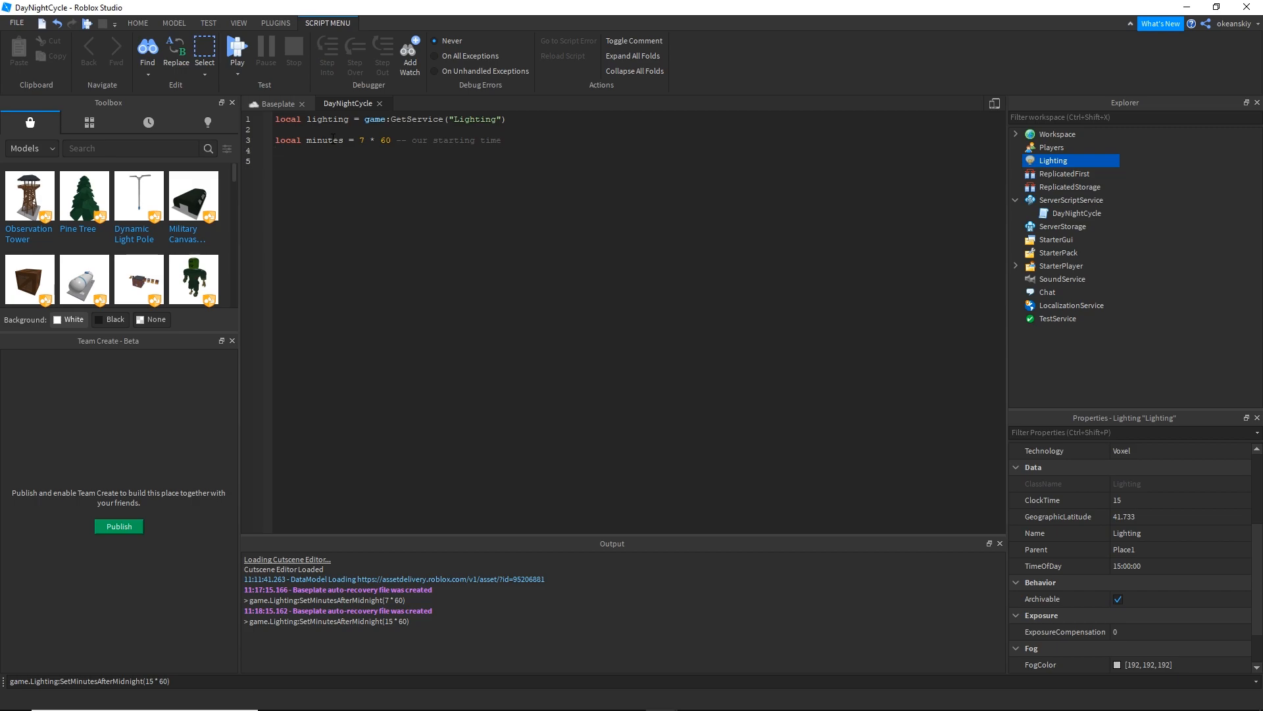
Add a while true do loop calling lighting:SetMinutesAfterMidnight(minutes).
type("while")
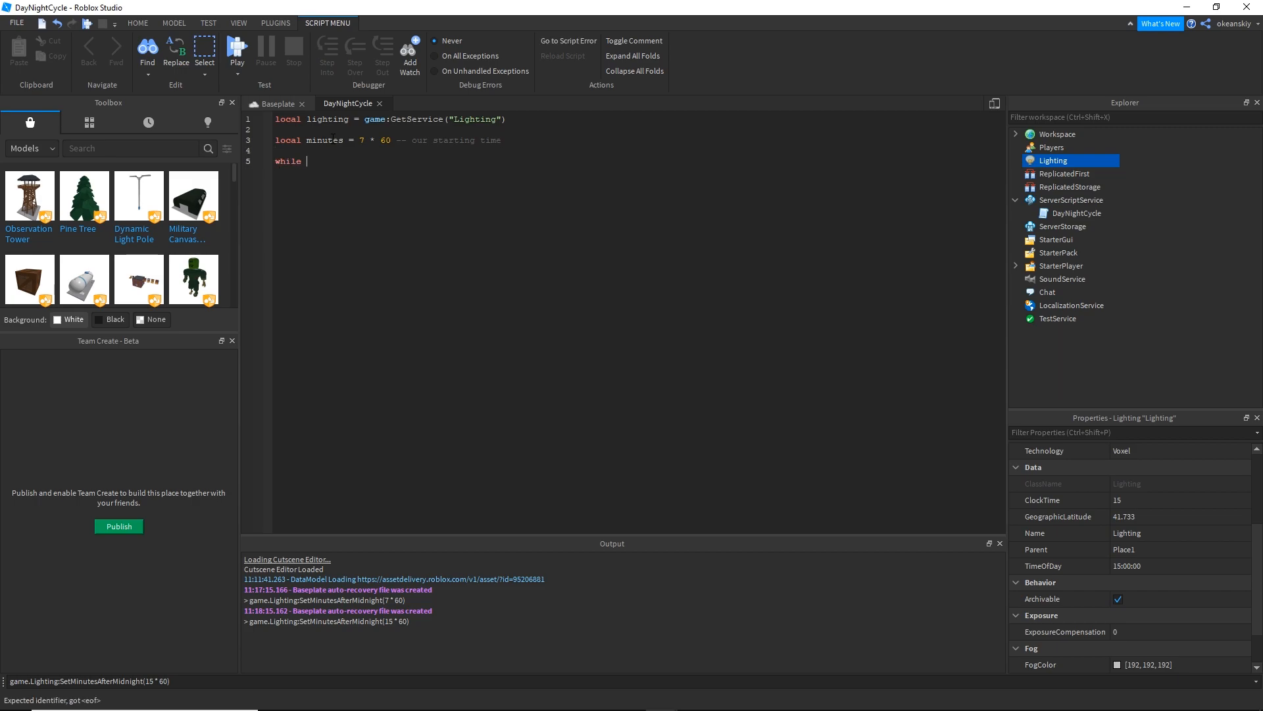
type("true do")
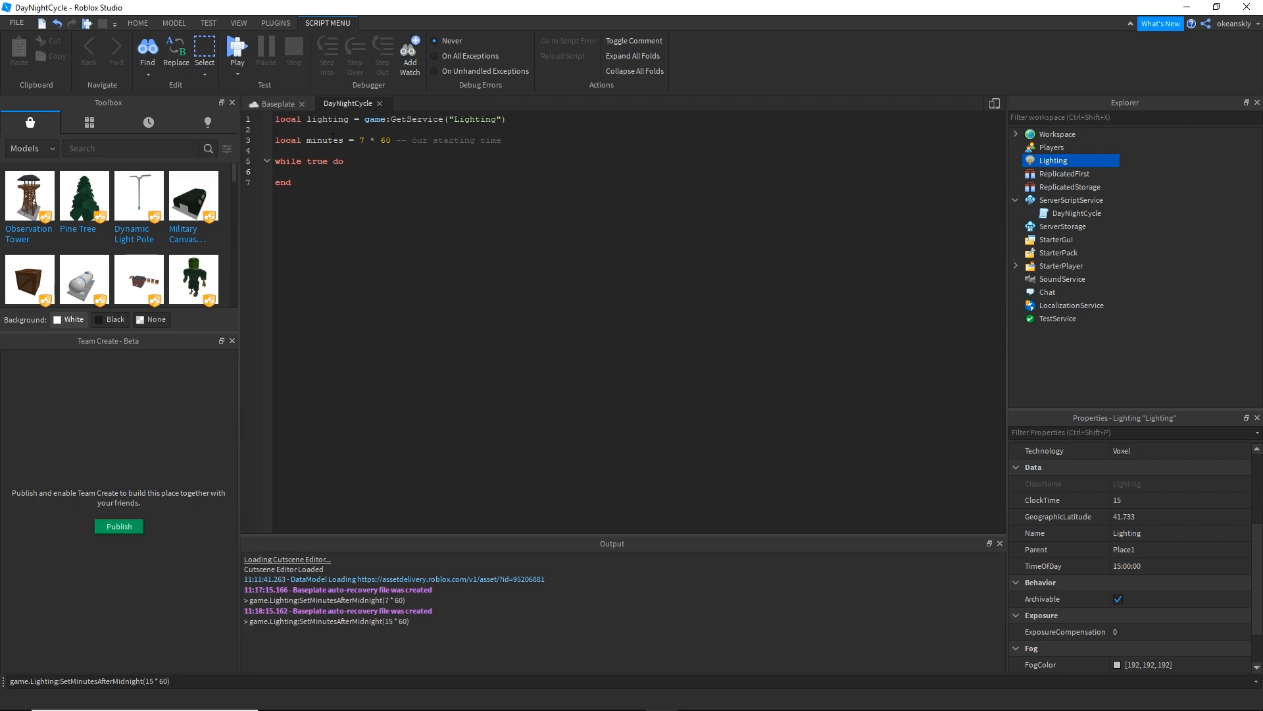
type("lighting:SetMinutesAfterMidnight(")
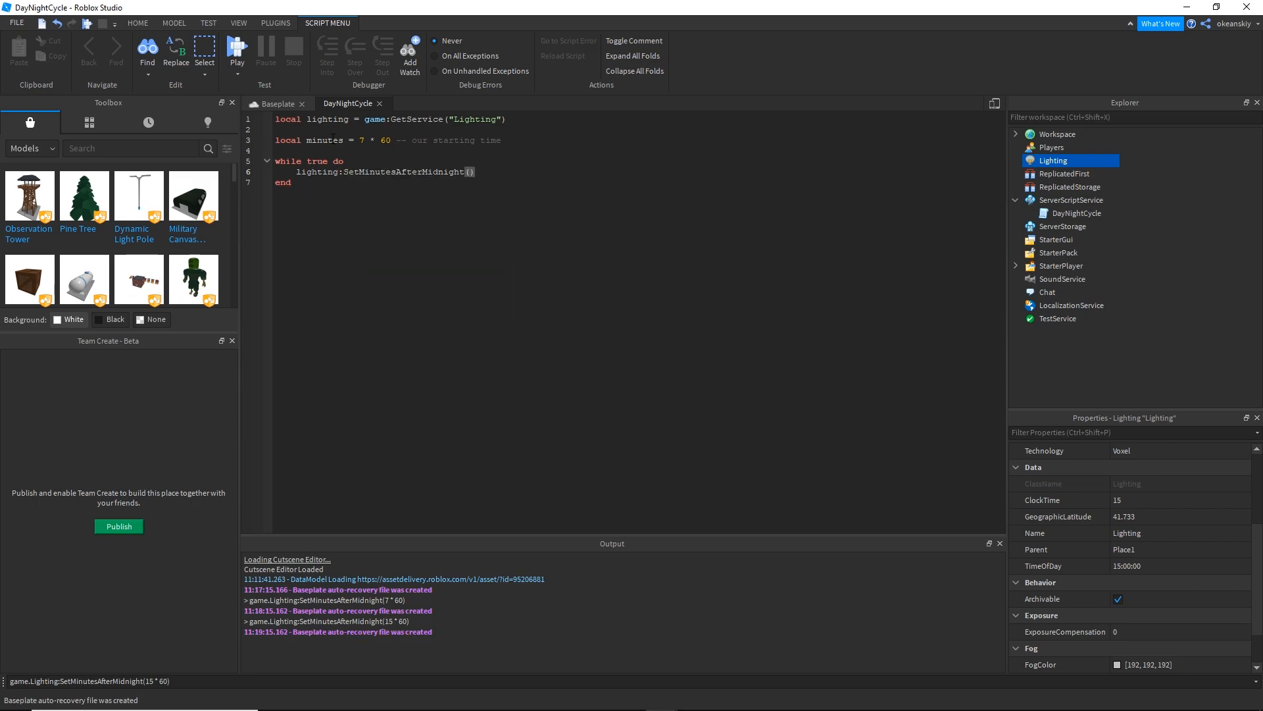
type("minutes")
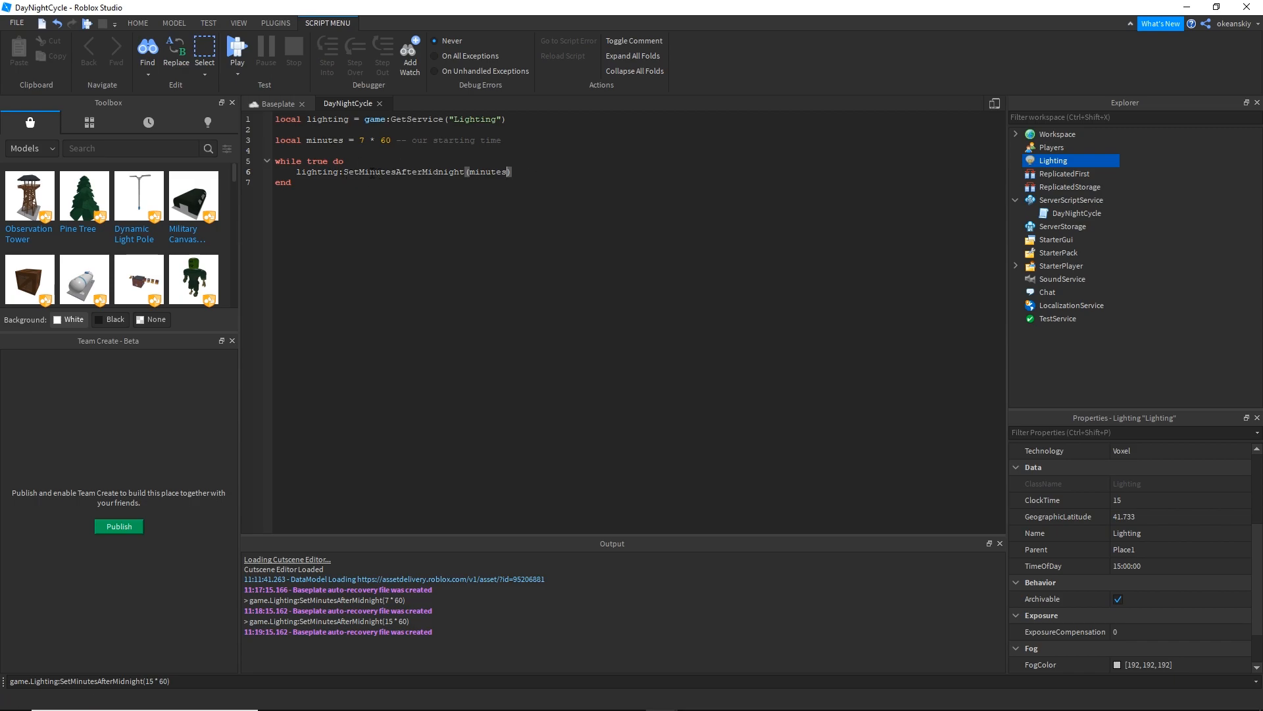
double_click(325, 139)
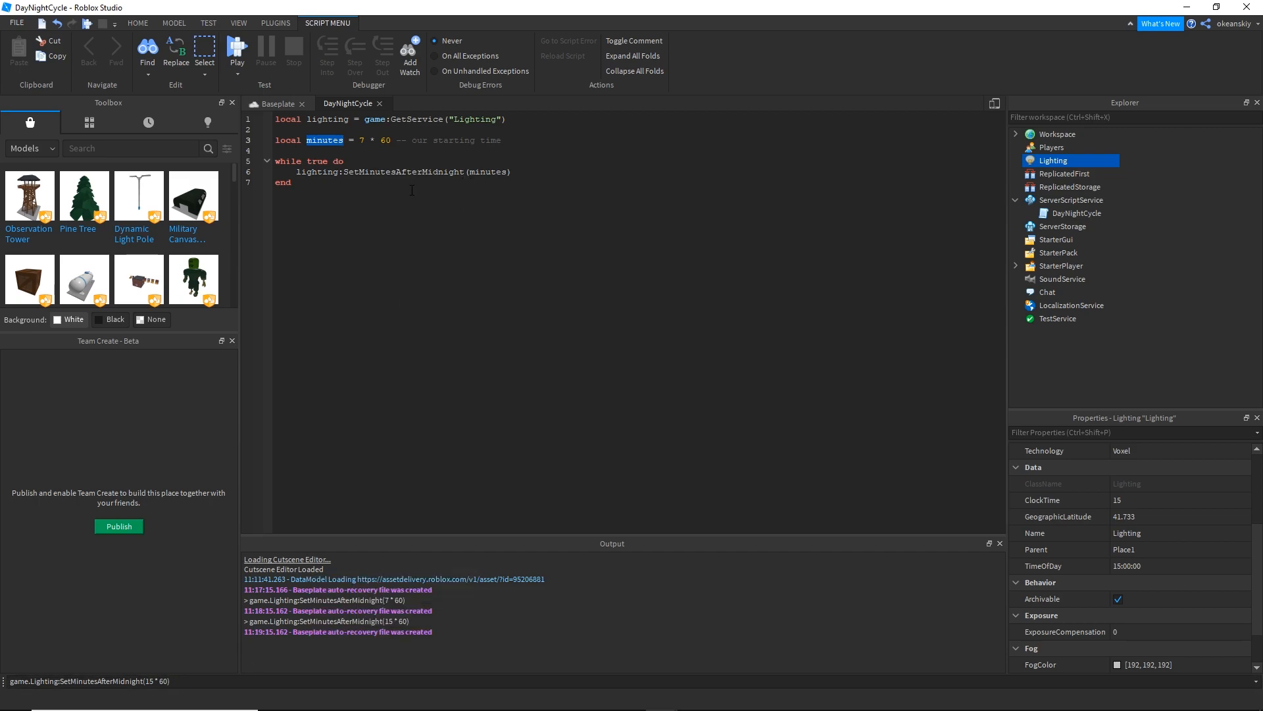
double_click(485, 171)
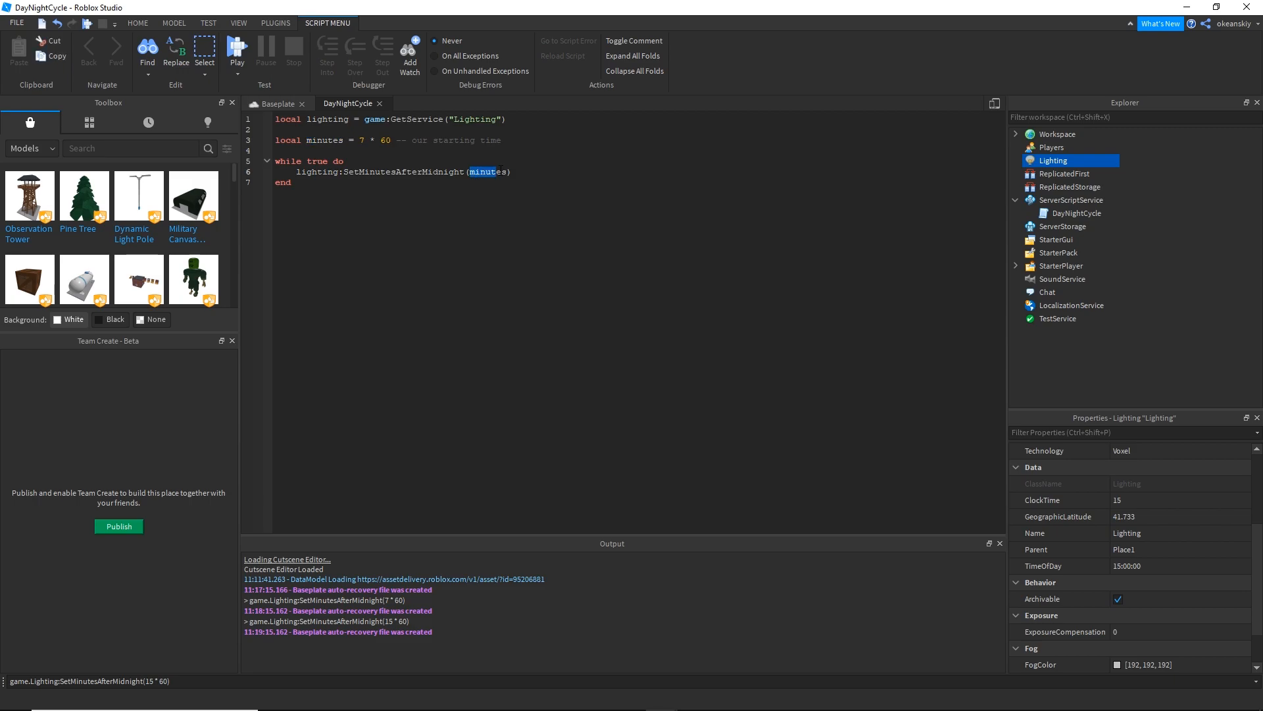
left_click(513, 171)
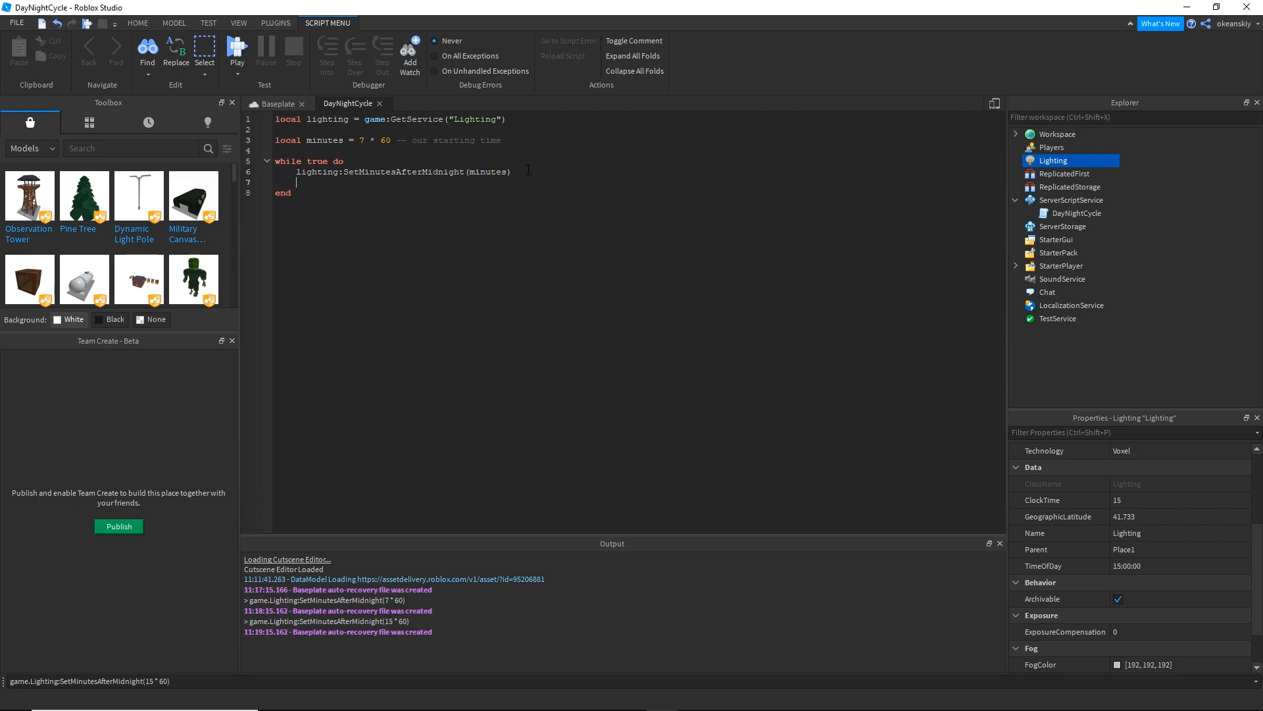
Add minutes = minutes + 1 inside the loop and make it run on while wait() do.
type("minutes = minutes + 1")
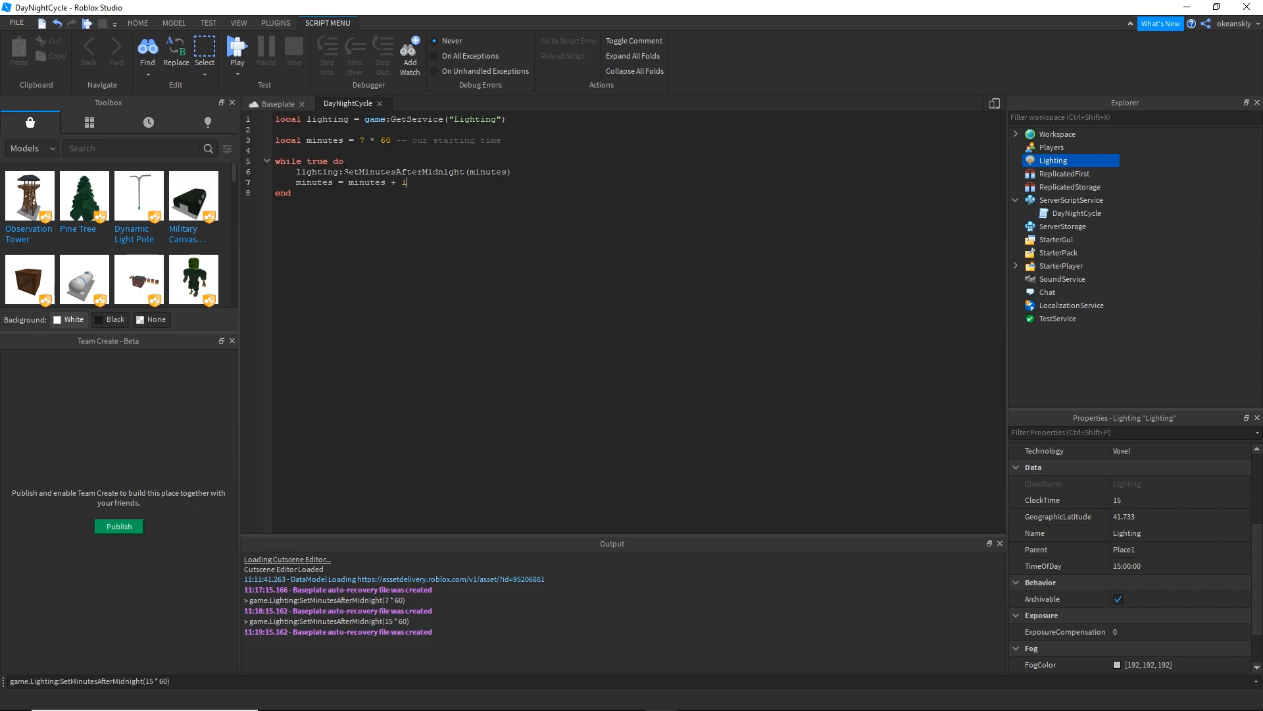
type("wait()")
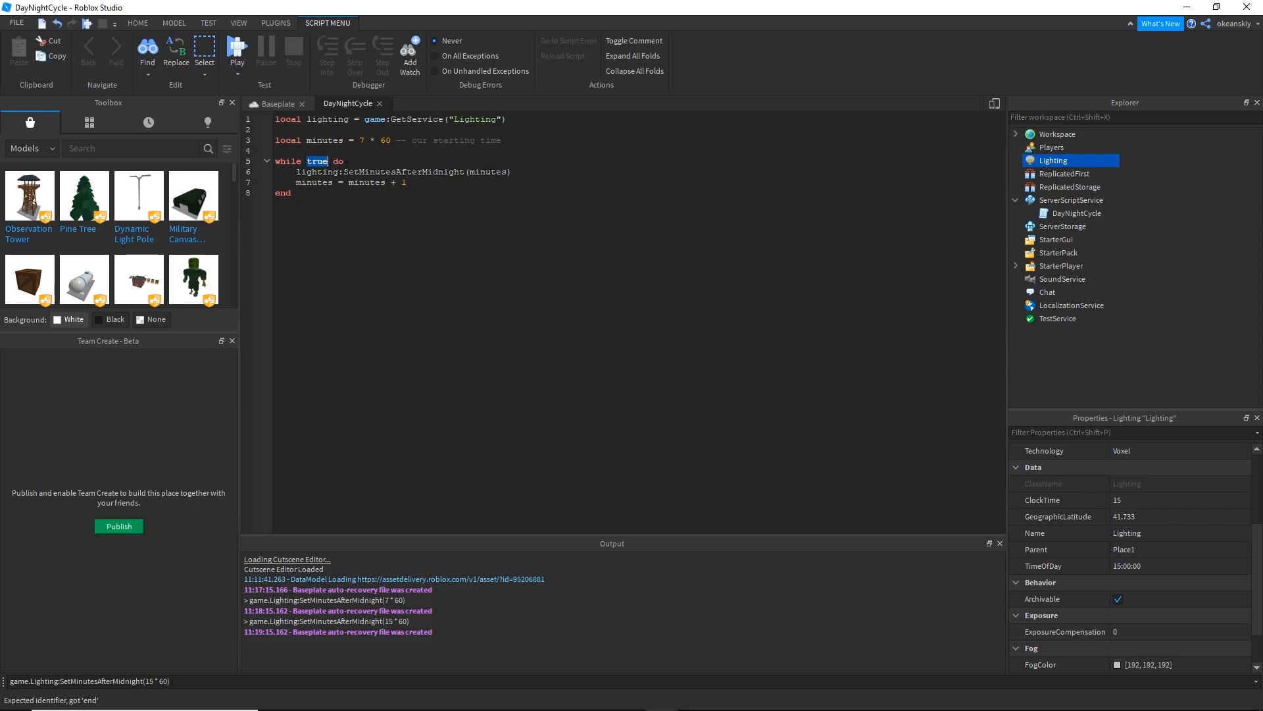
type("wait()")
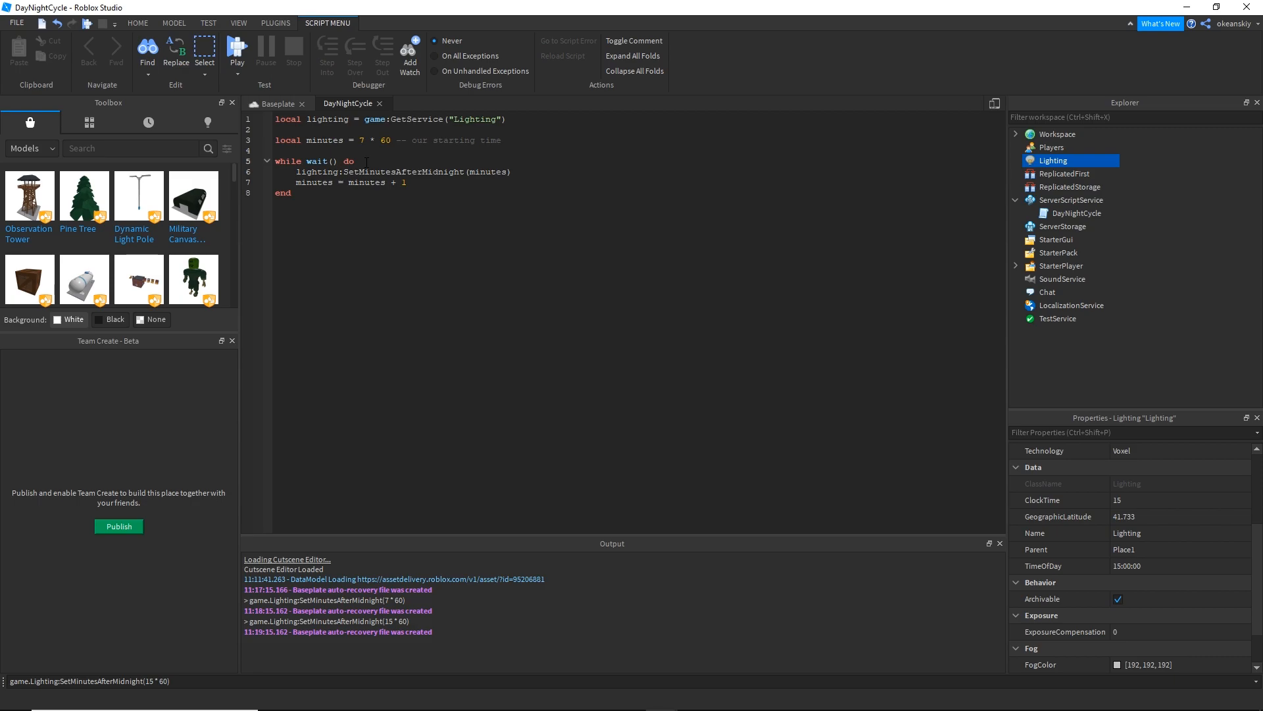
left_click(338, 161)
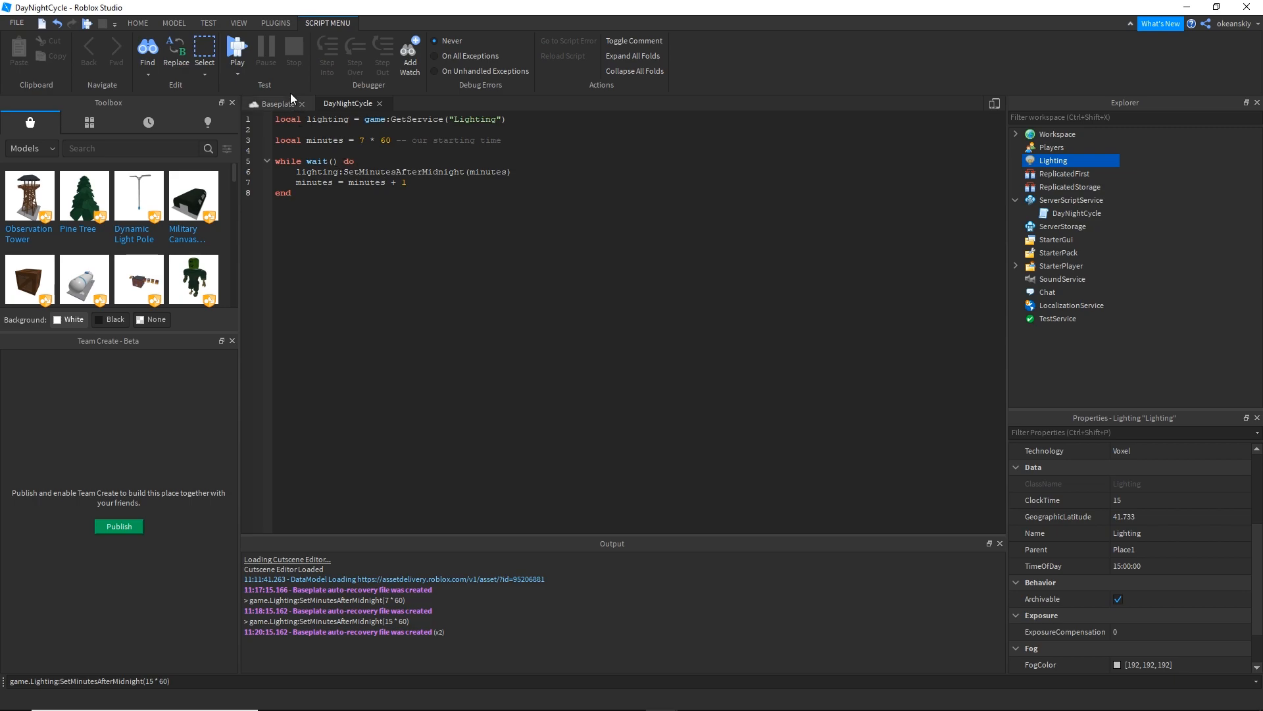
mouse_move(278, 102)
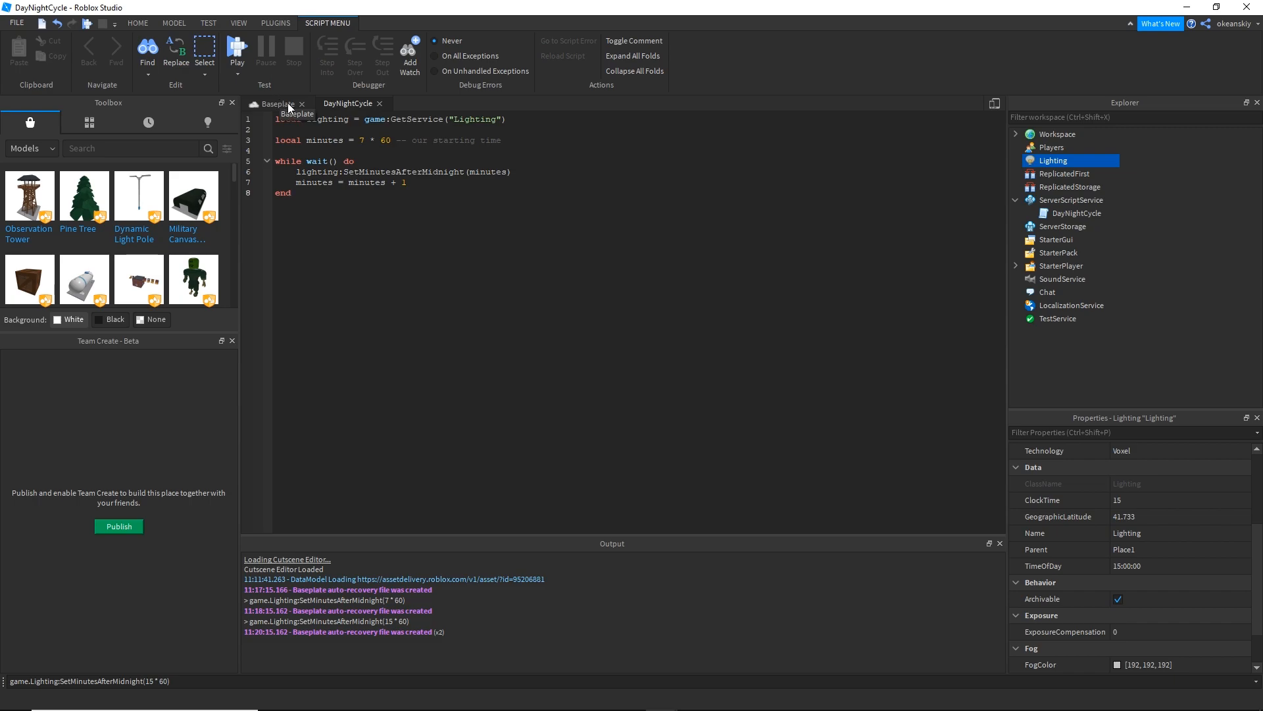
Play-test the place from the TEST tab, stop, and erase the loop's increment amount.
left_click(208, 22)
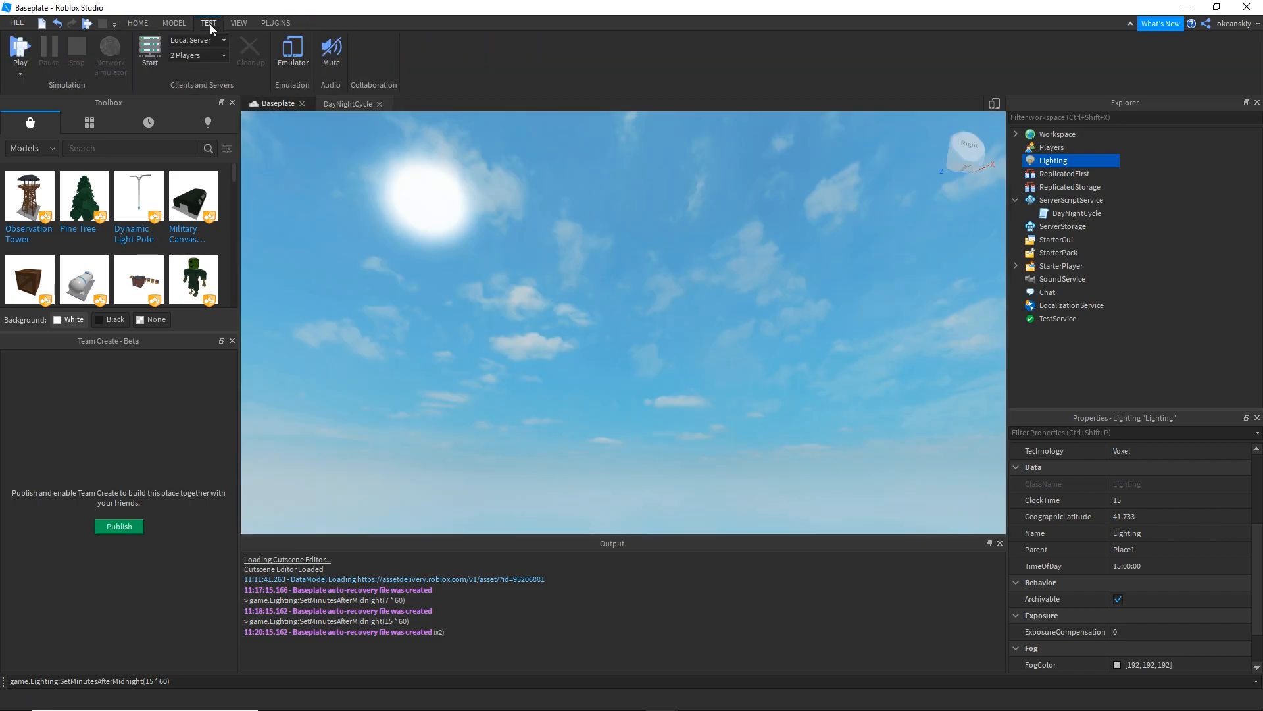
left_click(20, 48)
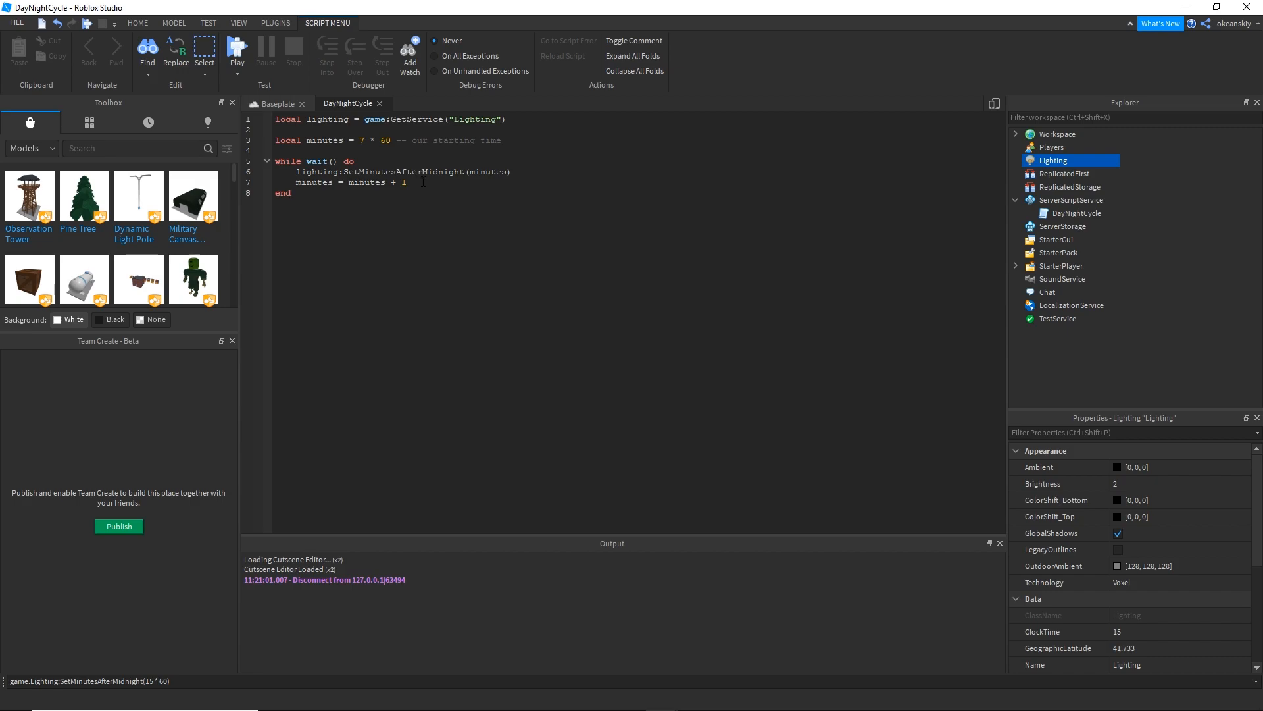
key("Backspace")
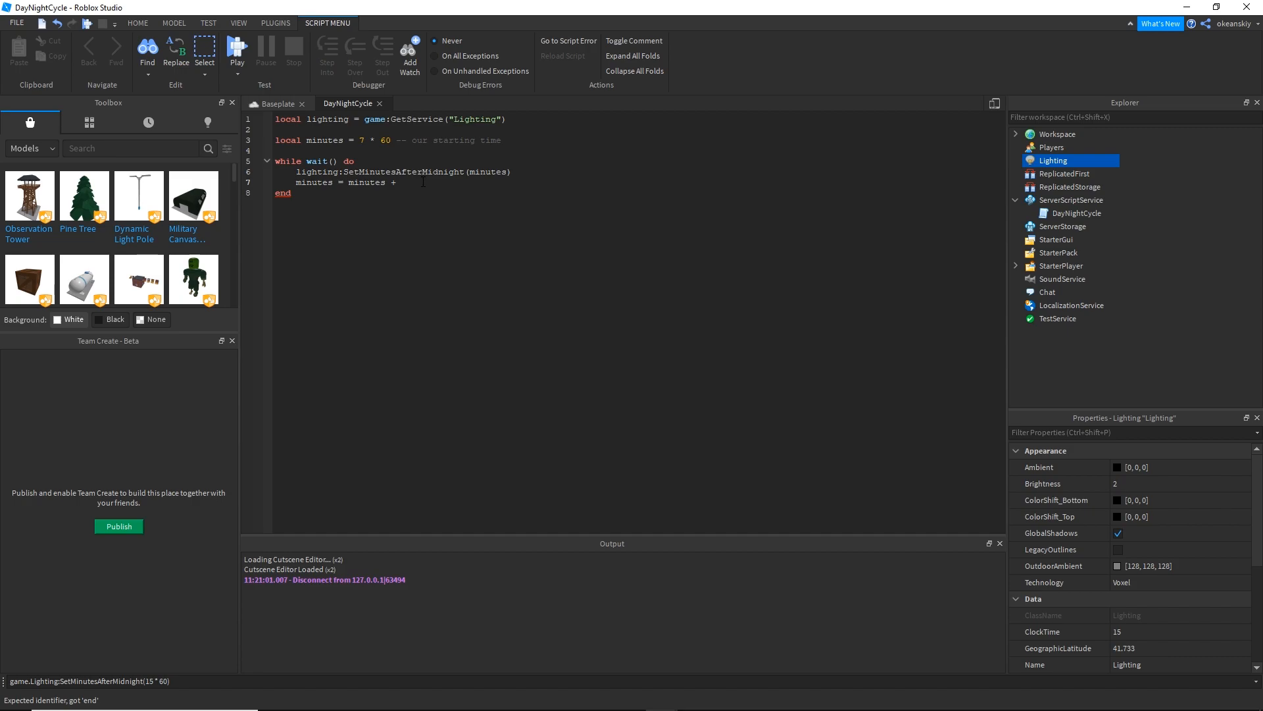
Change the loop increment to minutes = minutes + .1.
type(".1")
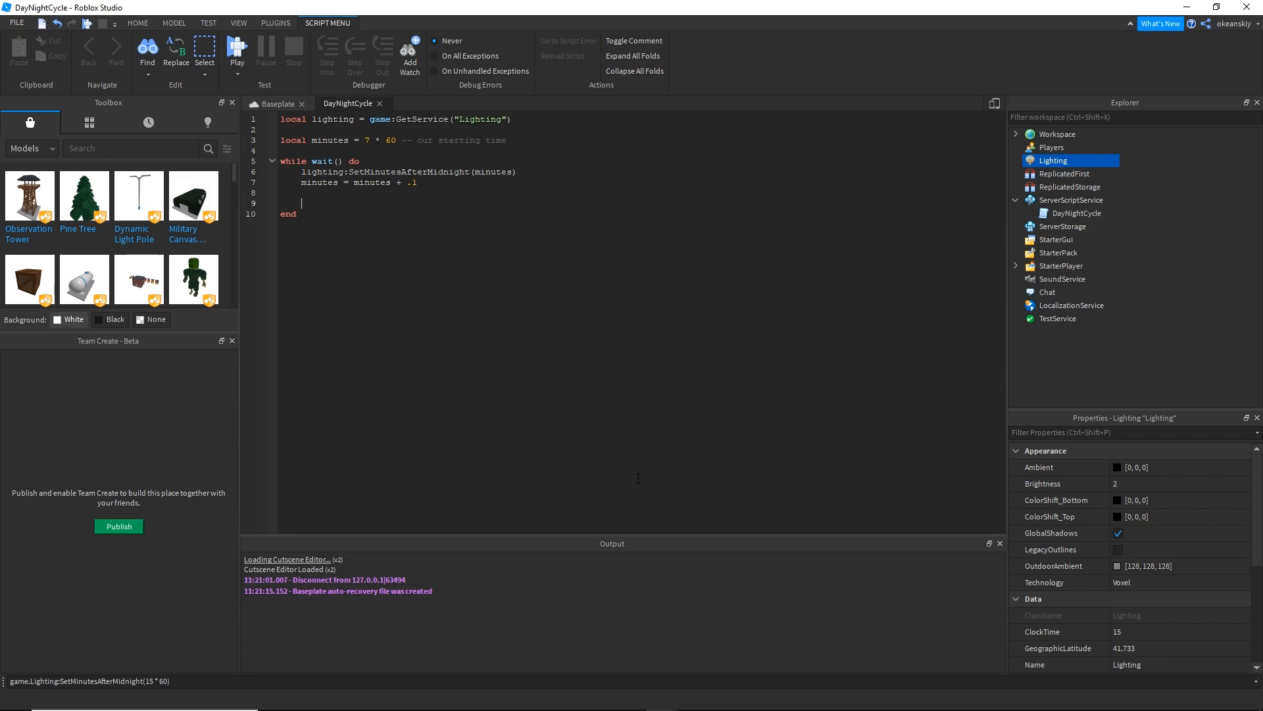
Add if minutes > 19 * 60 then, commented past 19 hours after midnight, adding 3 to minutes.
type("if m")
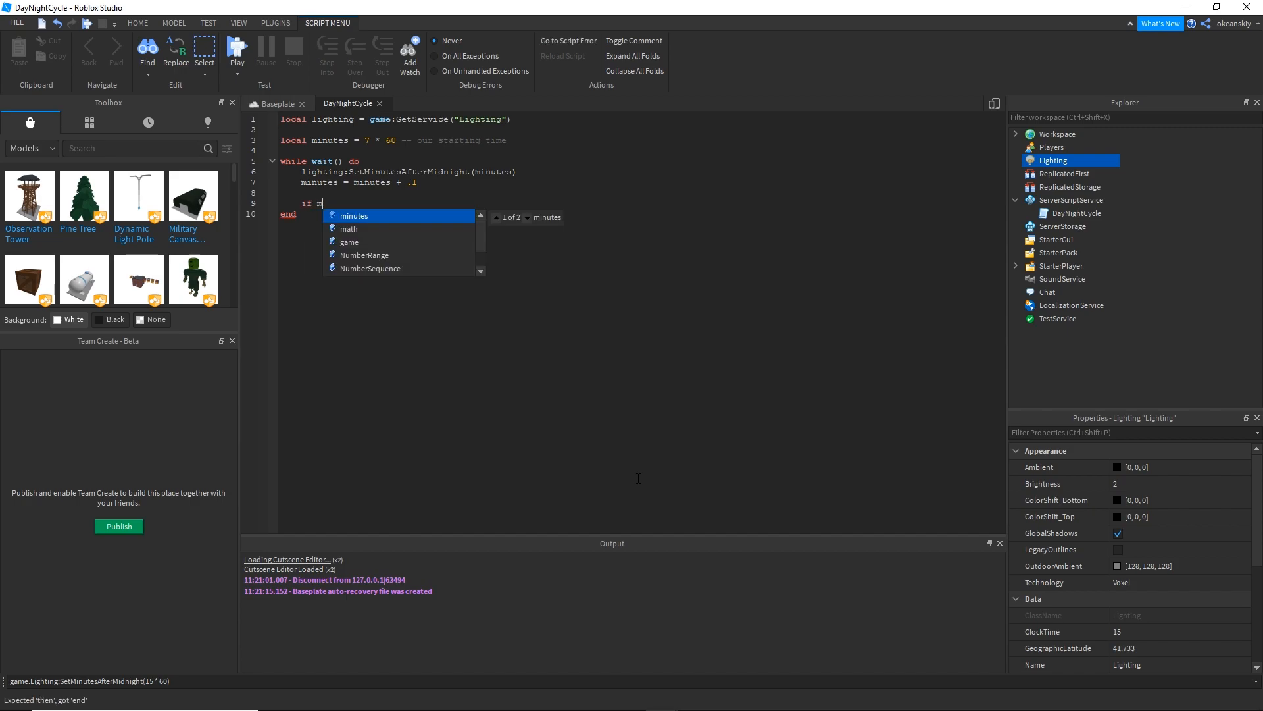
type("inutes")
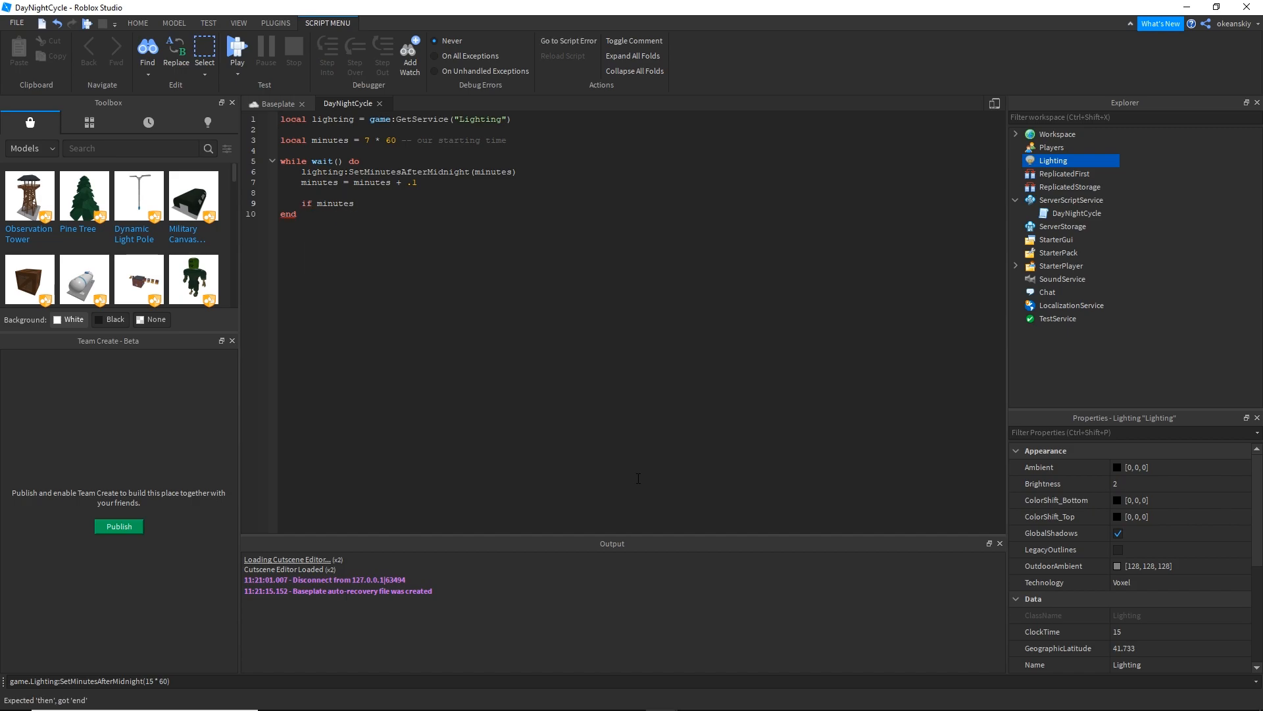
type(">")
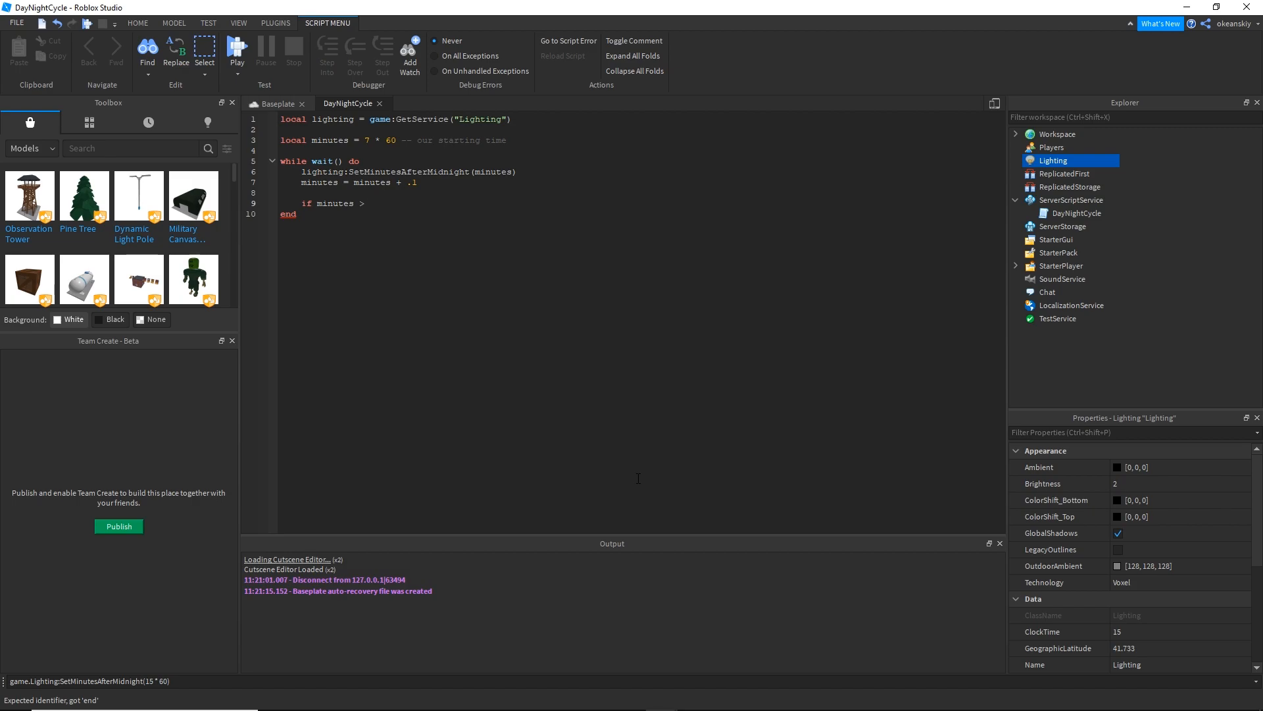
type("19 * 60 then")
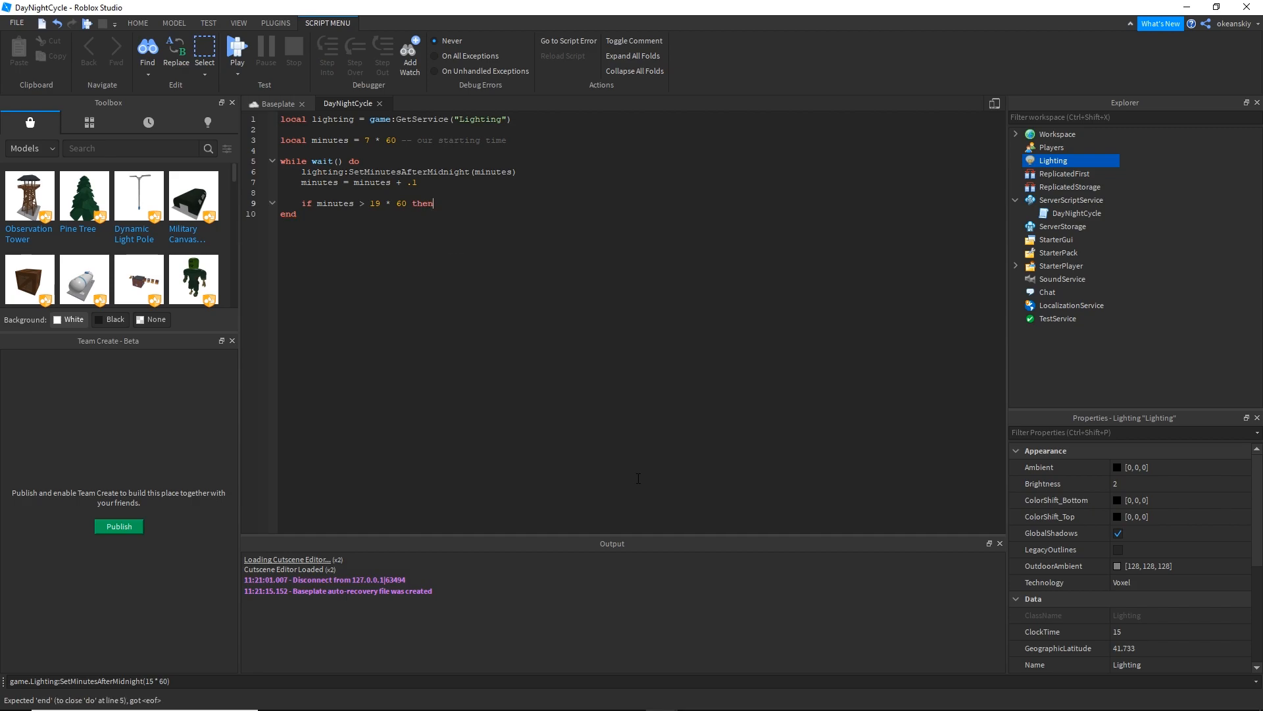
type("-- past 19 horus after midnight")
type("minutes = minutes +")
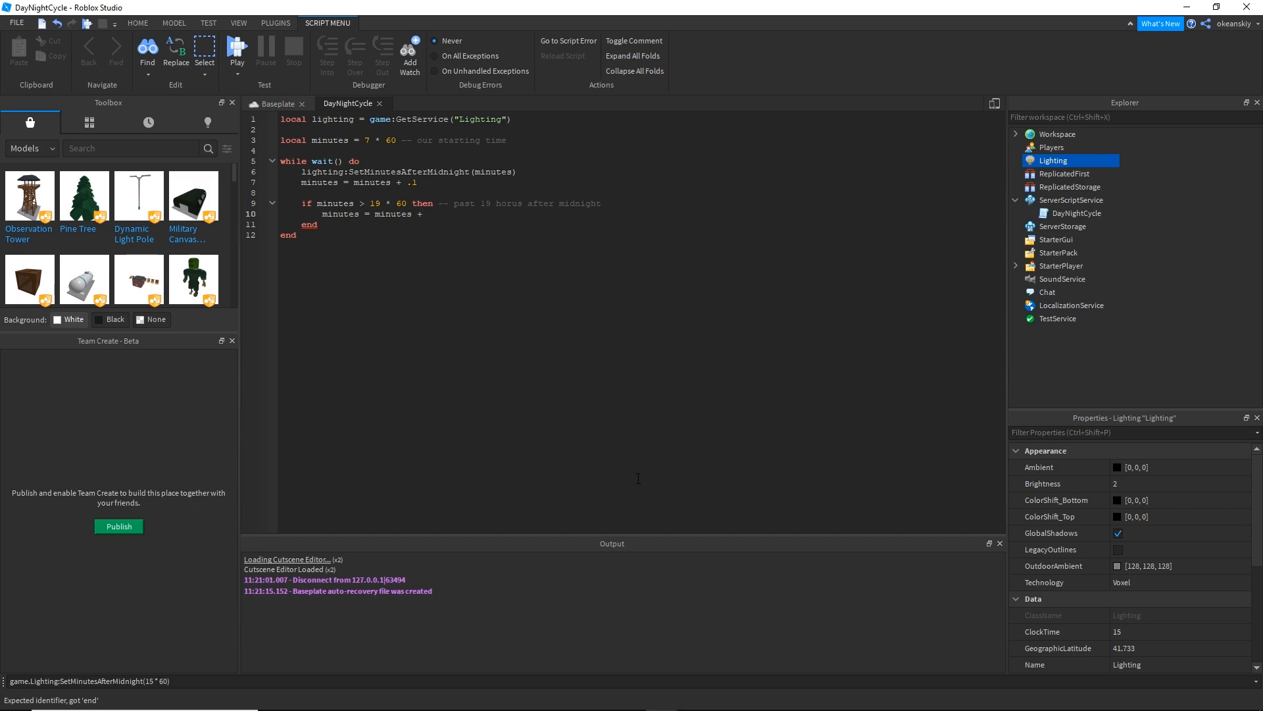
type("3")
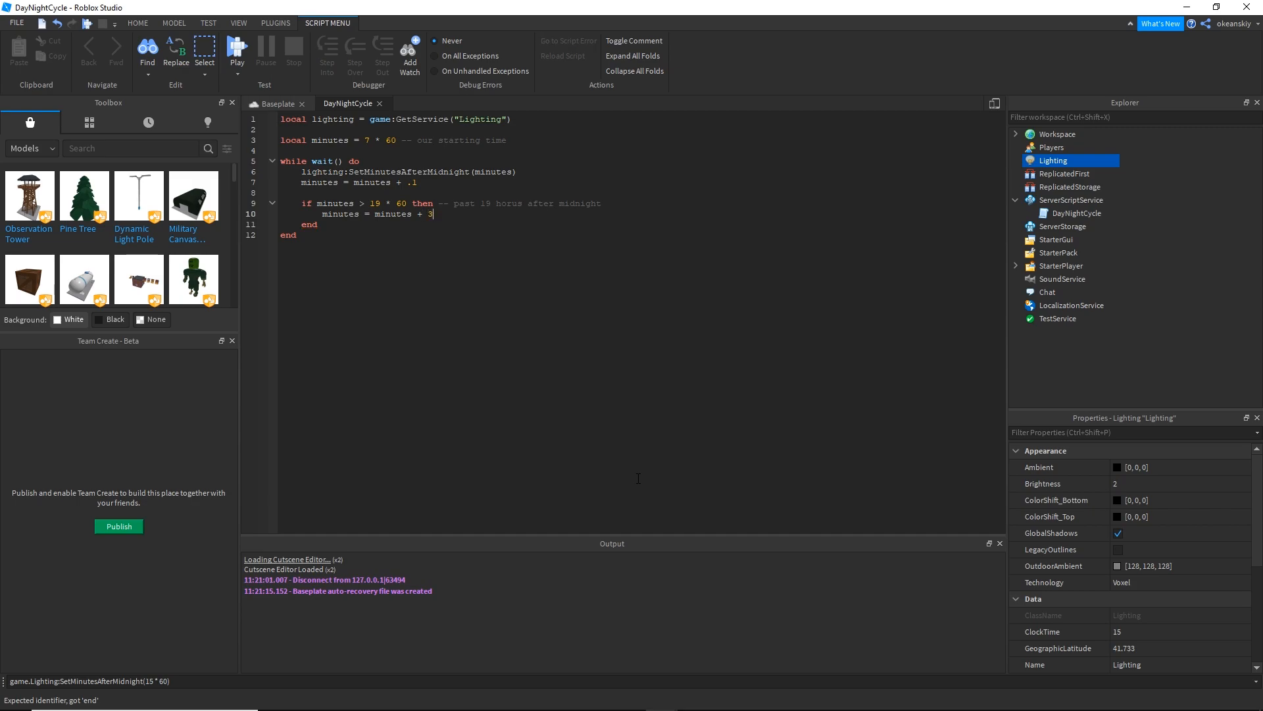
mouse_move(500, 408)
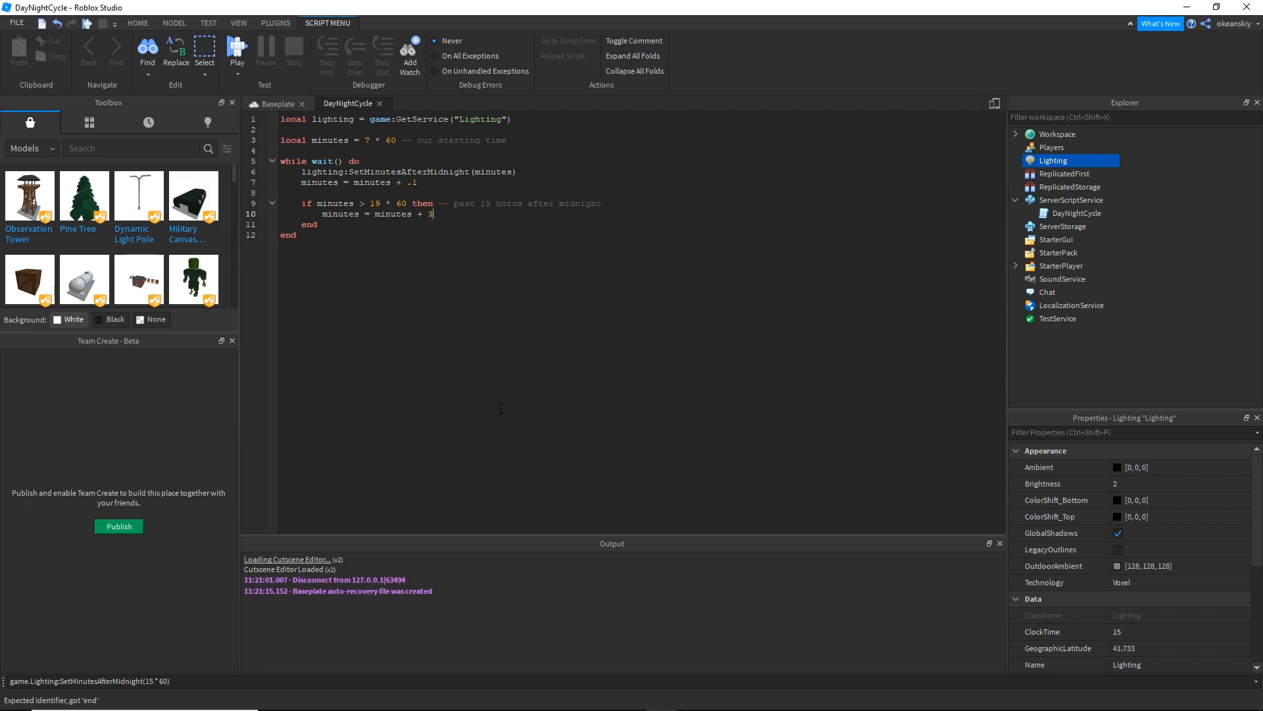
Add elseif minutes > 7 * 60 branch, commented between 7 and 19 hours, adding 1, then start else.
type("elseif minutes")
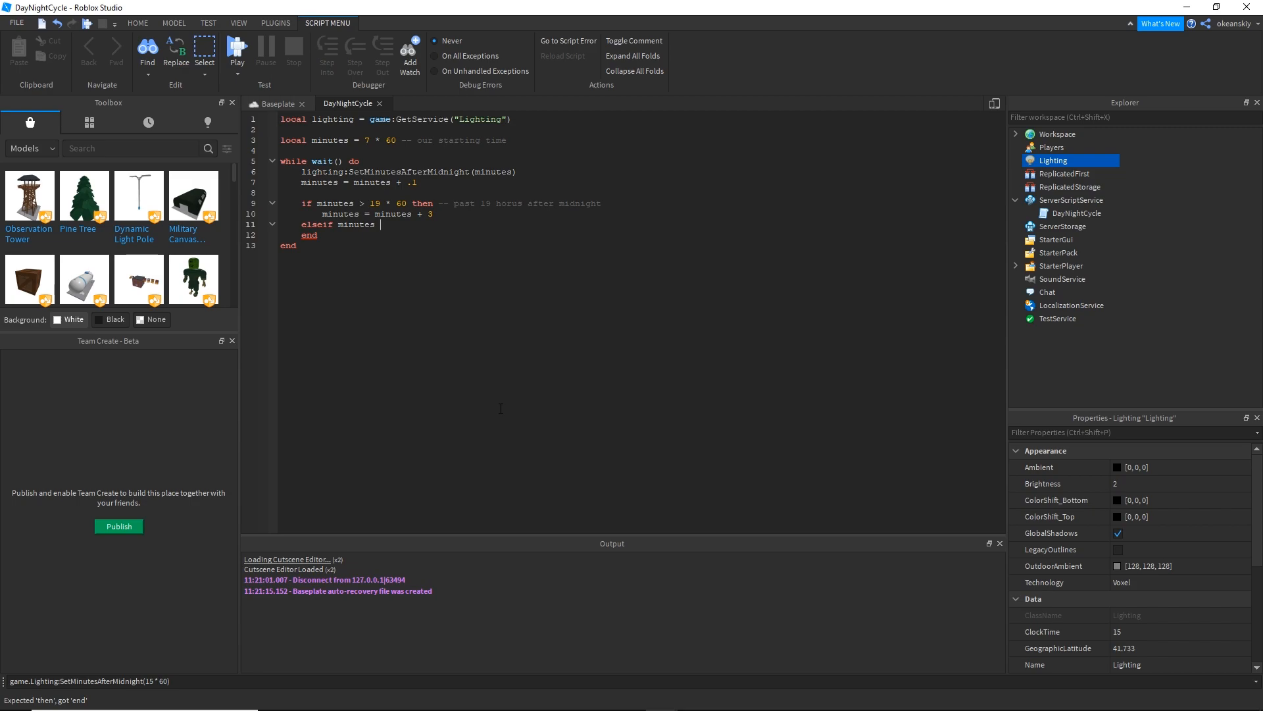
type("> 7 * 60 -- betw")
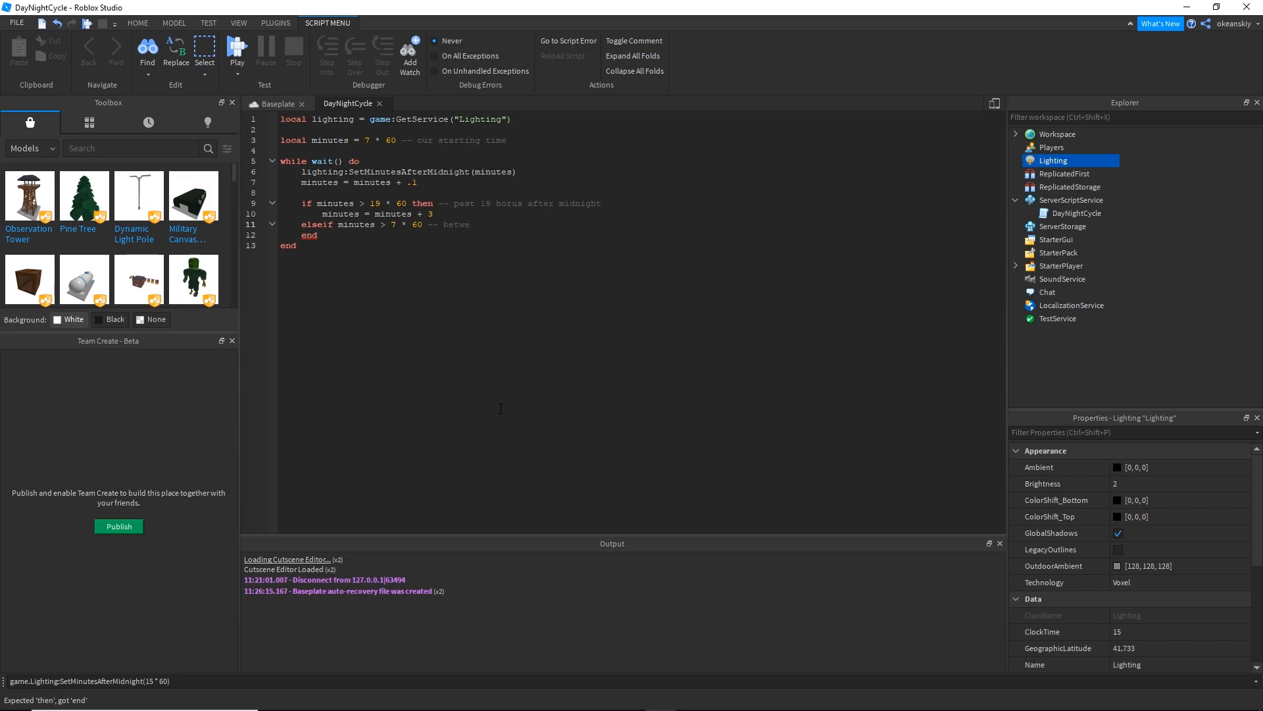
type("en")
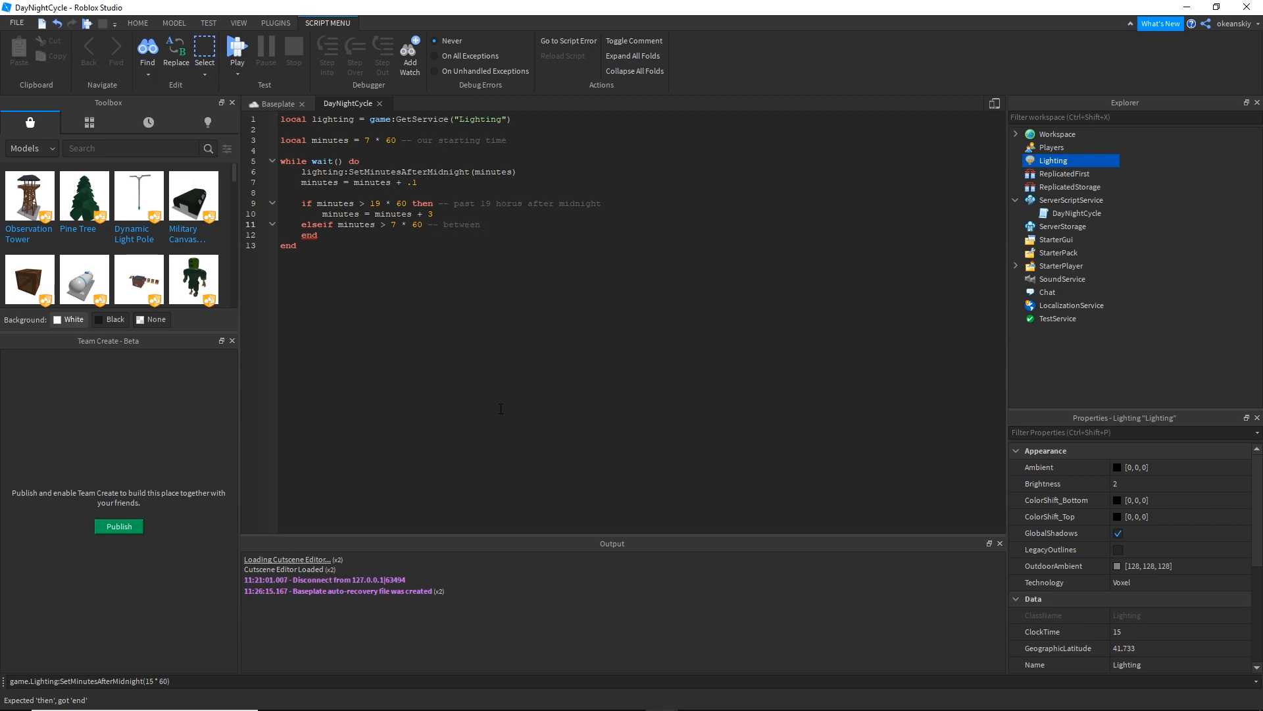
type("7 and 19 hours after midnight")
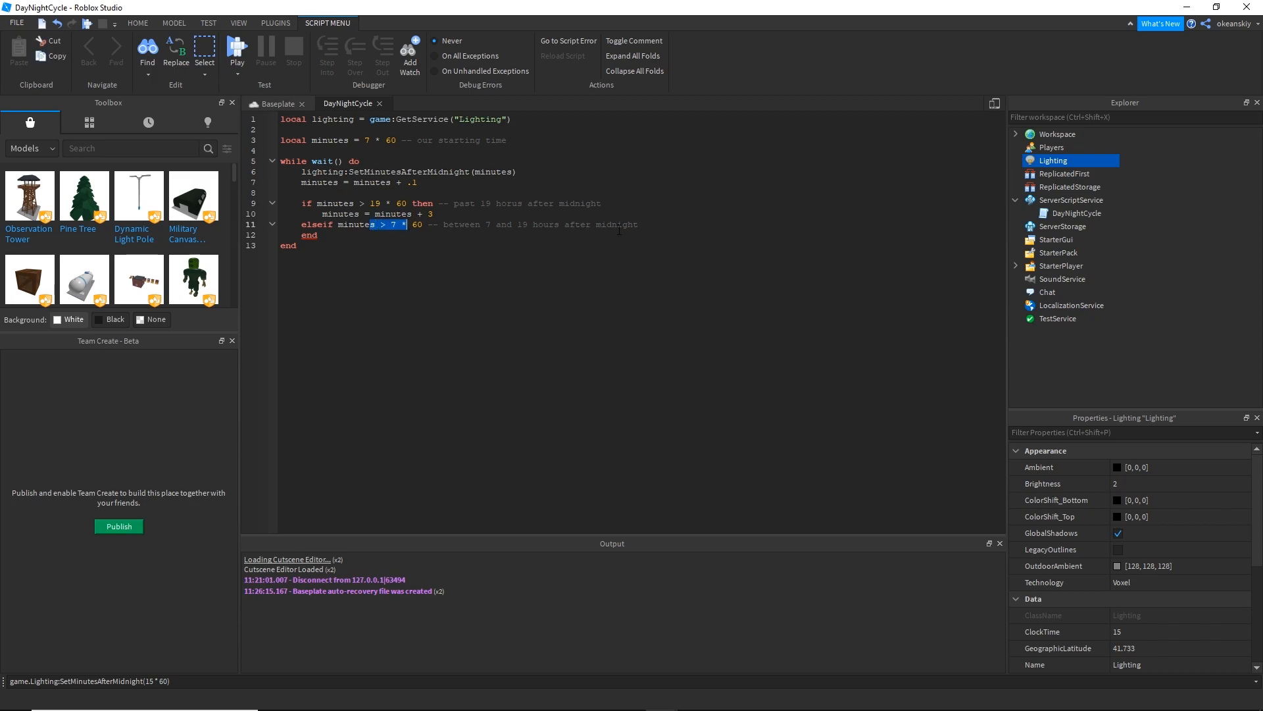
type("minutes = minutes")
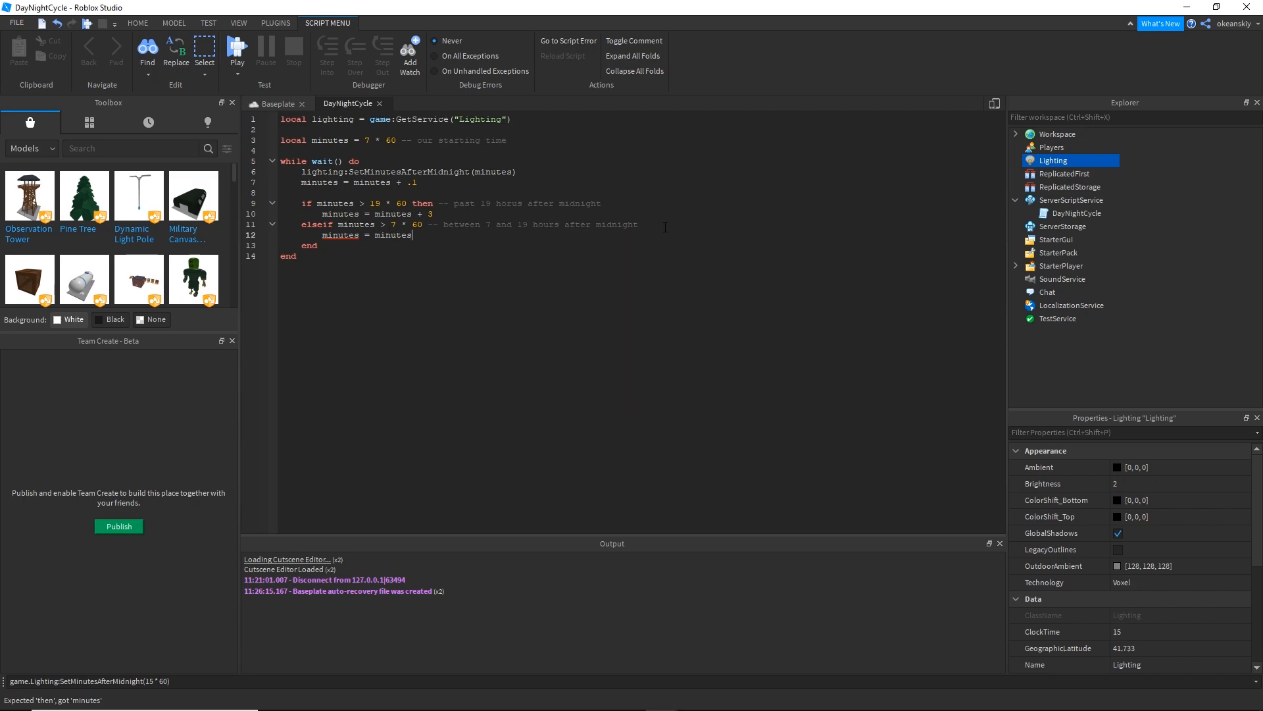
type("+ 1")
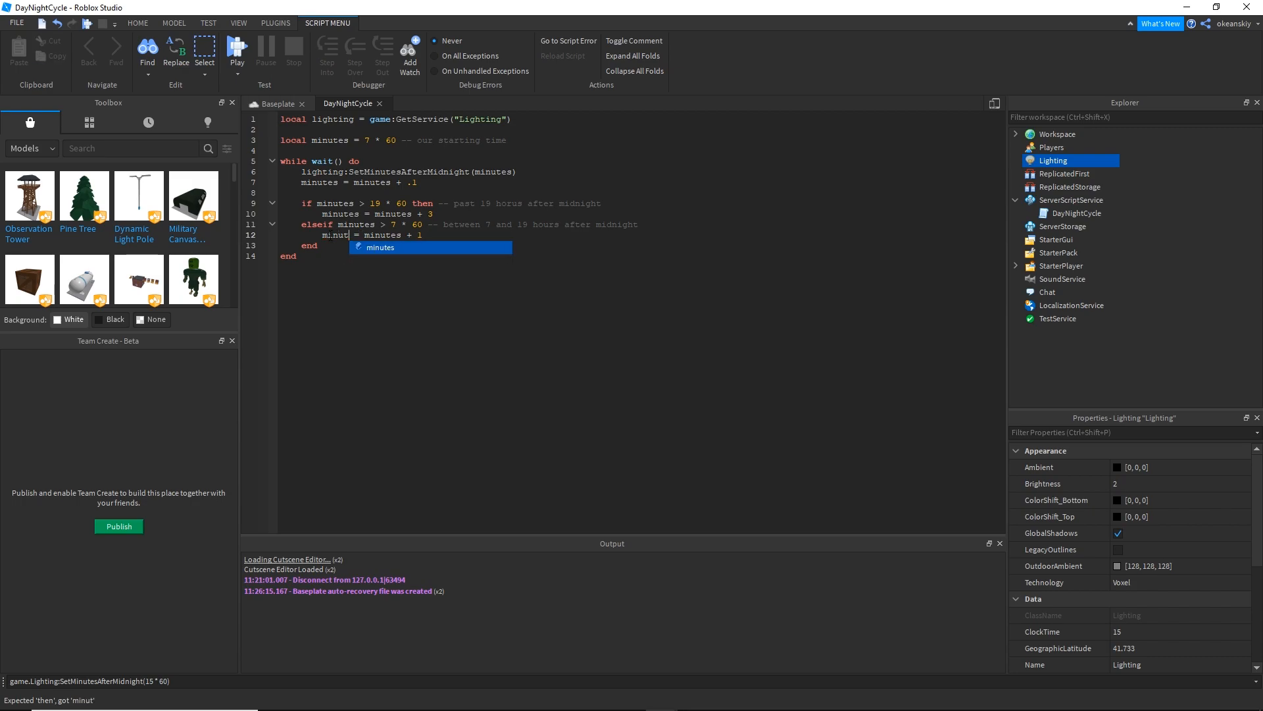
key("Tab")
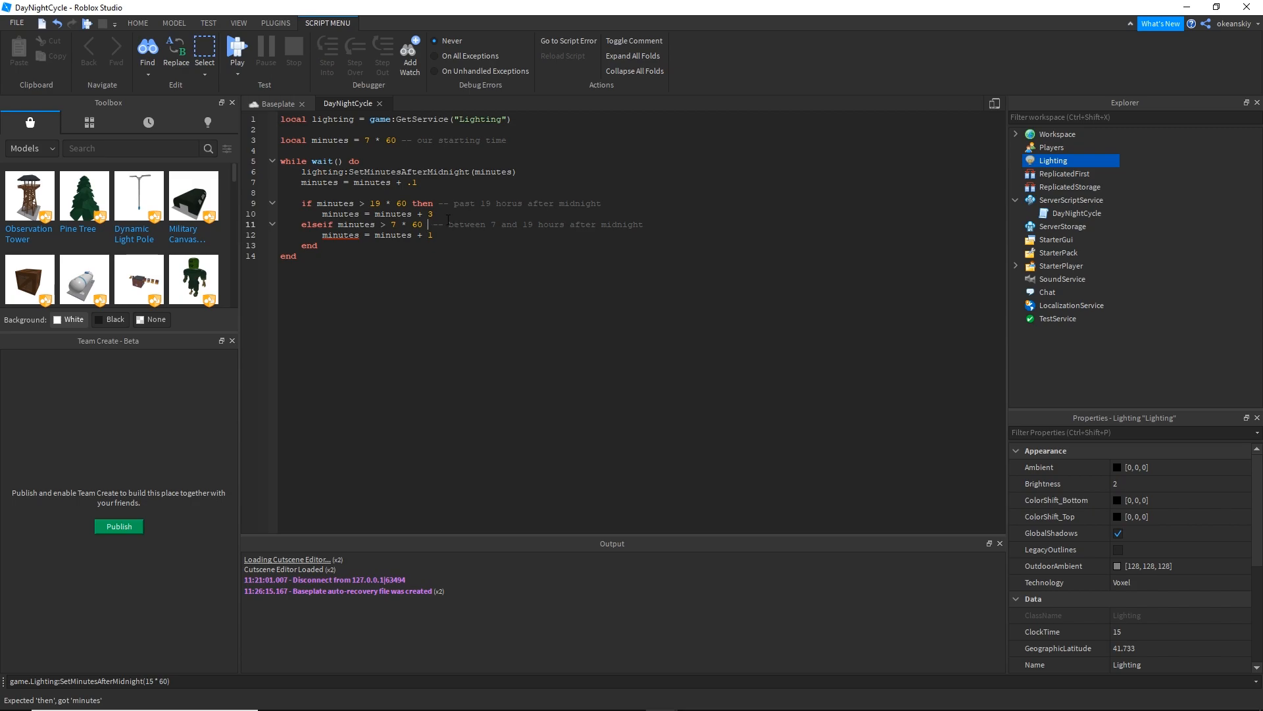
type("then")
type("else")
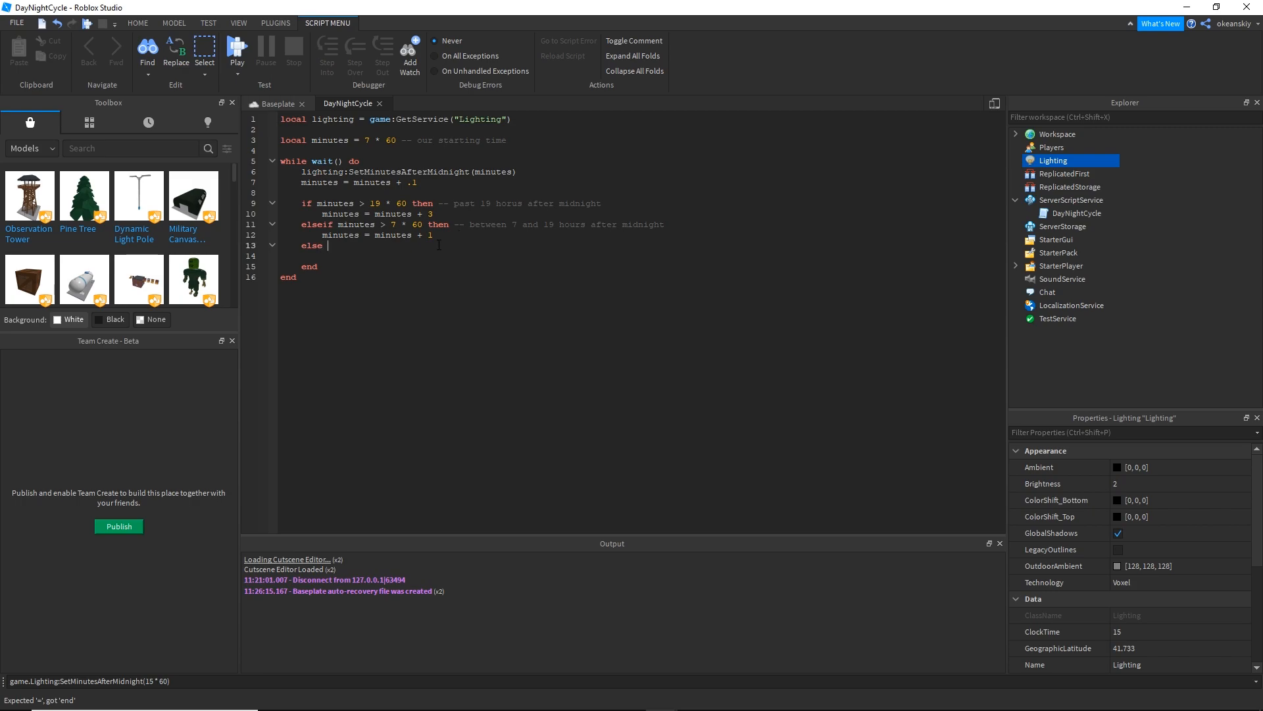
Fill the else branch with a midnight-to-7-hours comment and minutes = minutes + 3.
type("-- between midng")
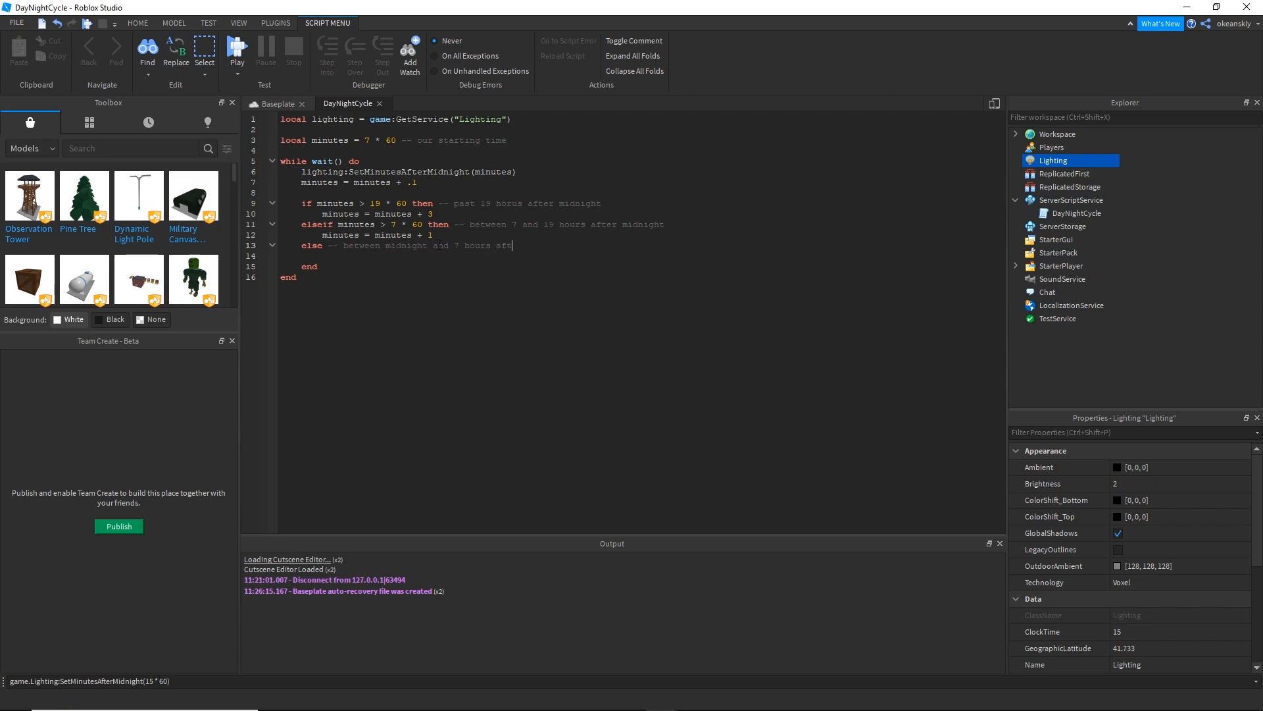
type("mintues = minutes +")
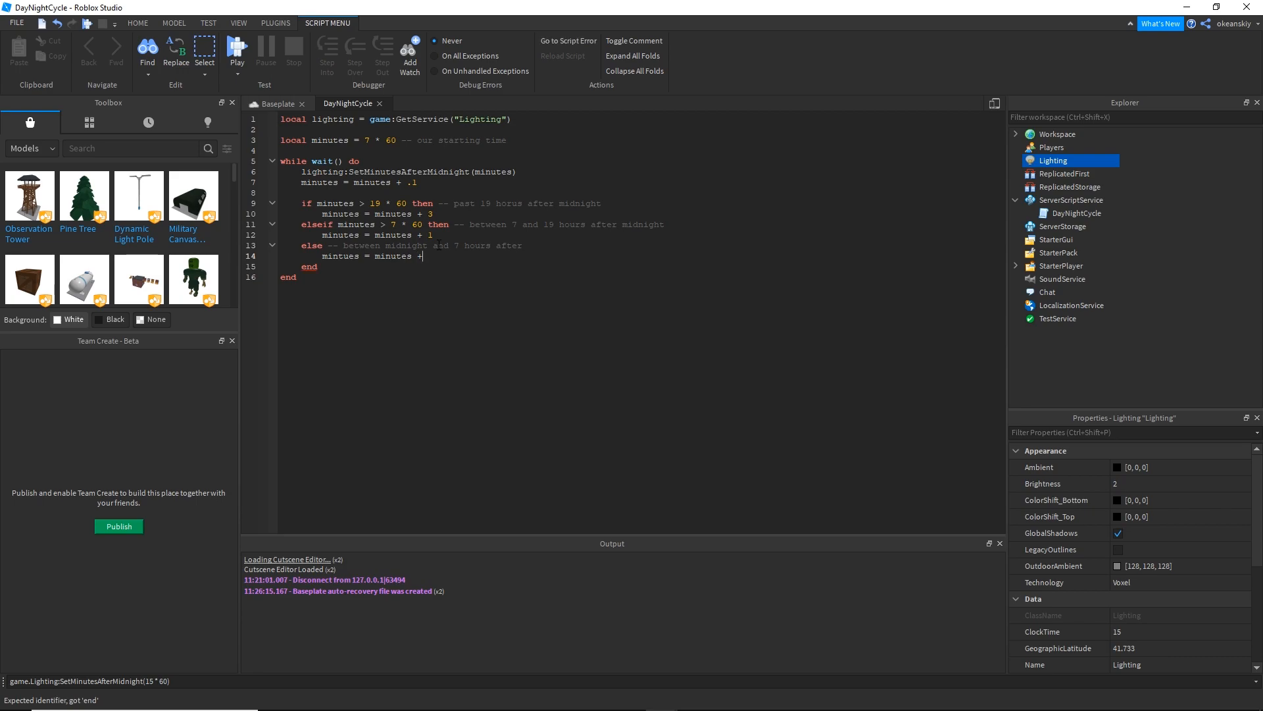
type("3")
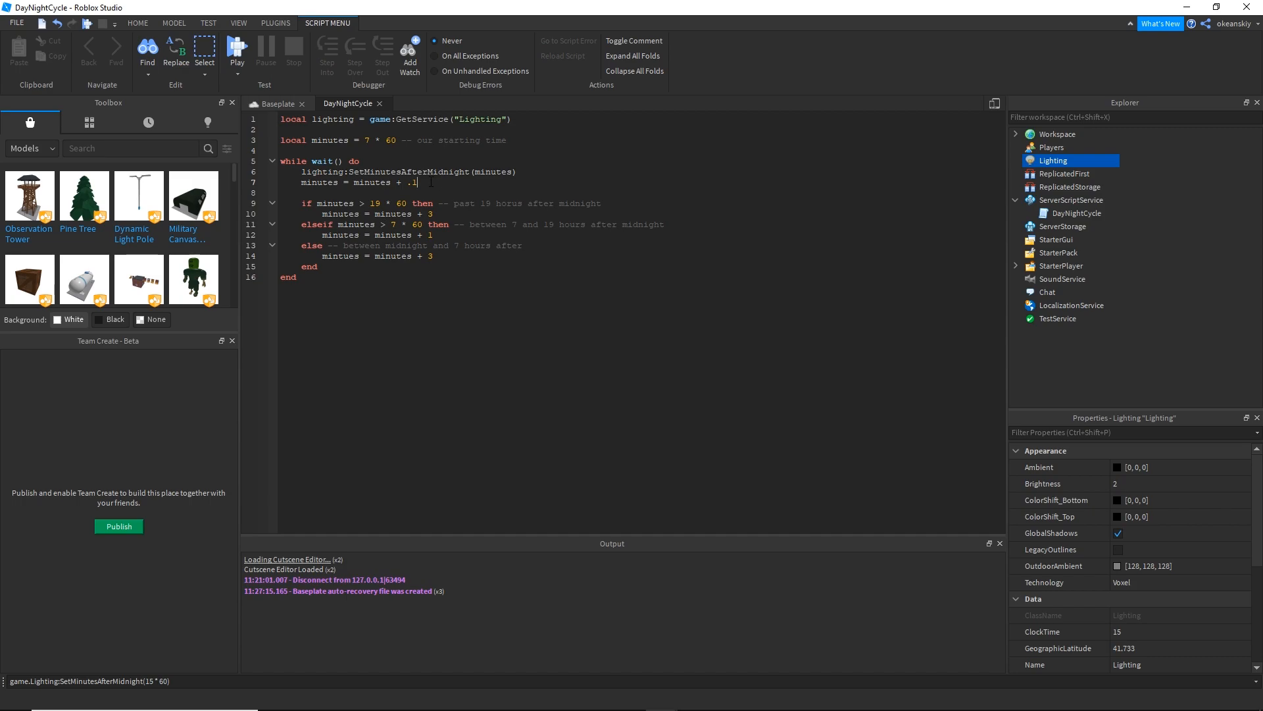
Replace 'minutes + .1' on line 7 with lighting:GetMinutesAfterMidnight() and comment '-- always keep the value of minutes between 0 and 24 * 60'.
left_click_drag(391, 181, 418, 182)
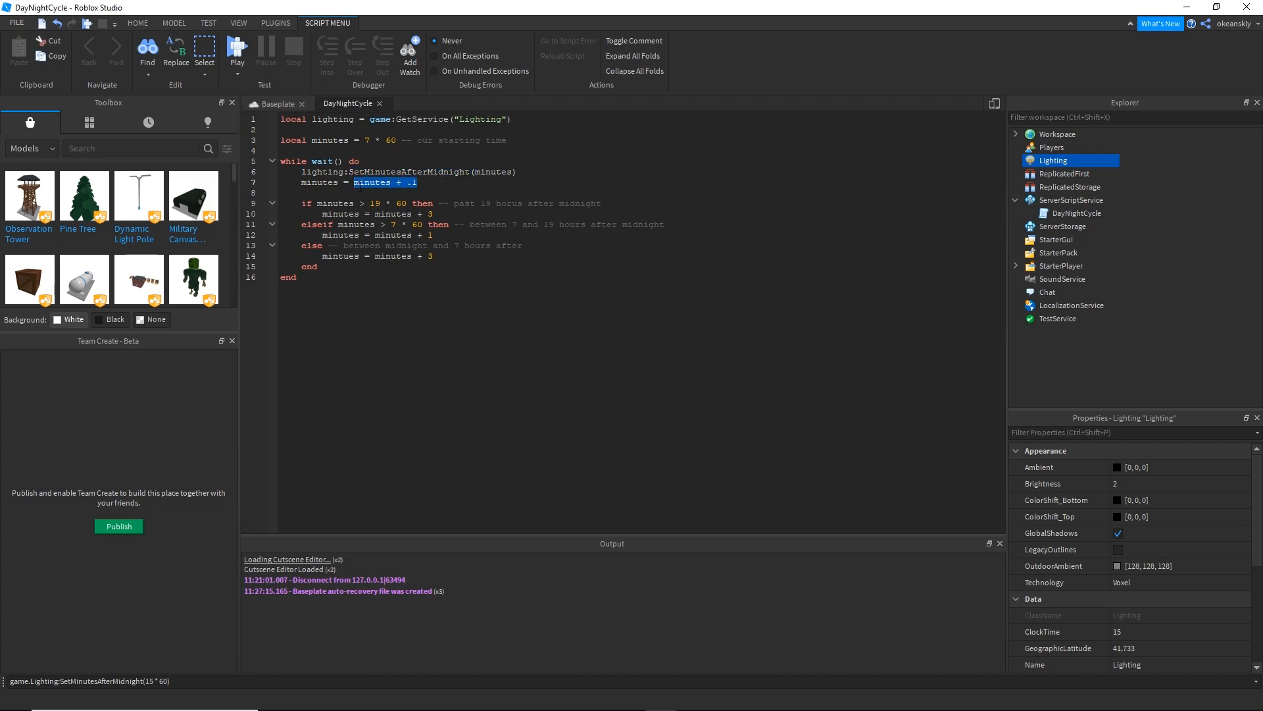
type("lighting:GetM")
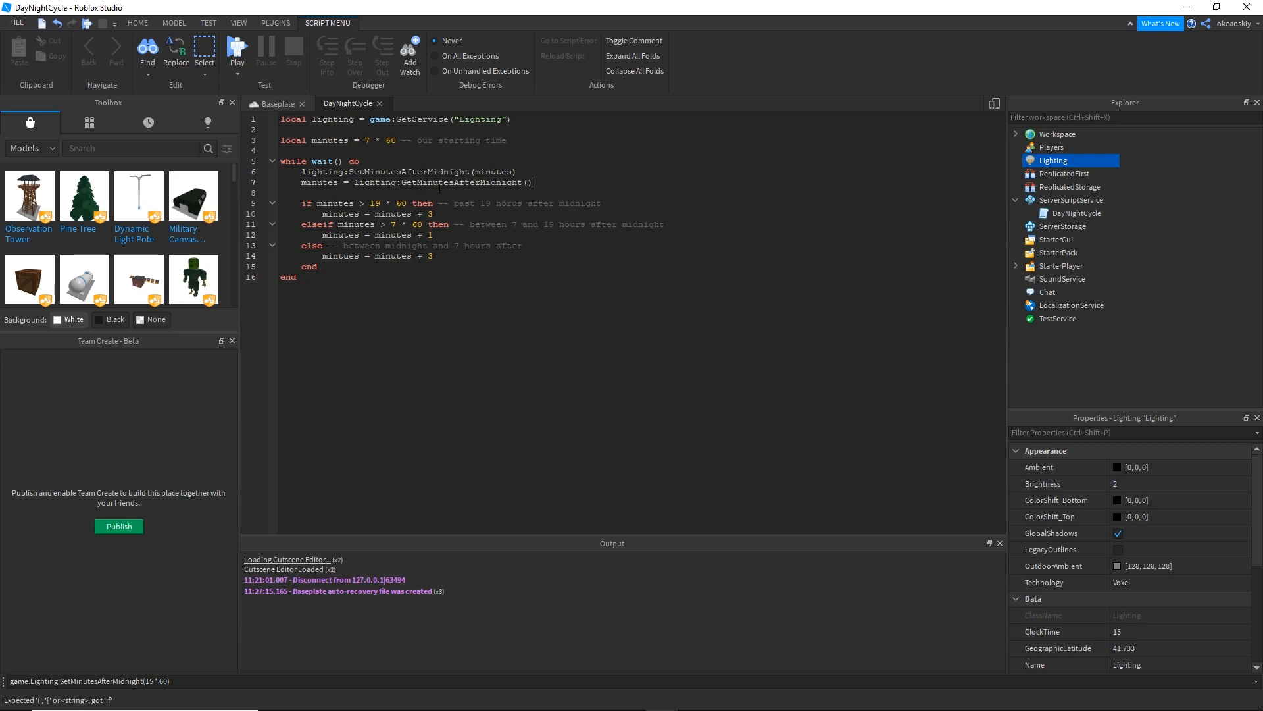
type("-- always keep the value of m")
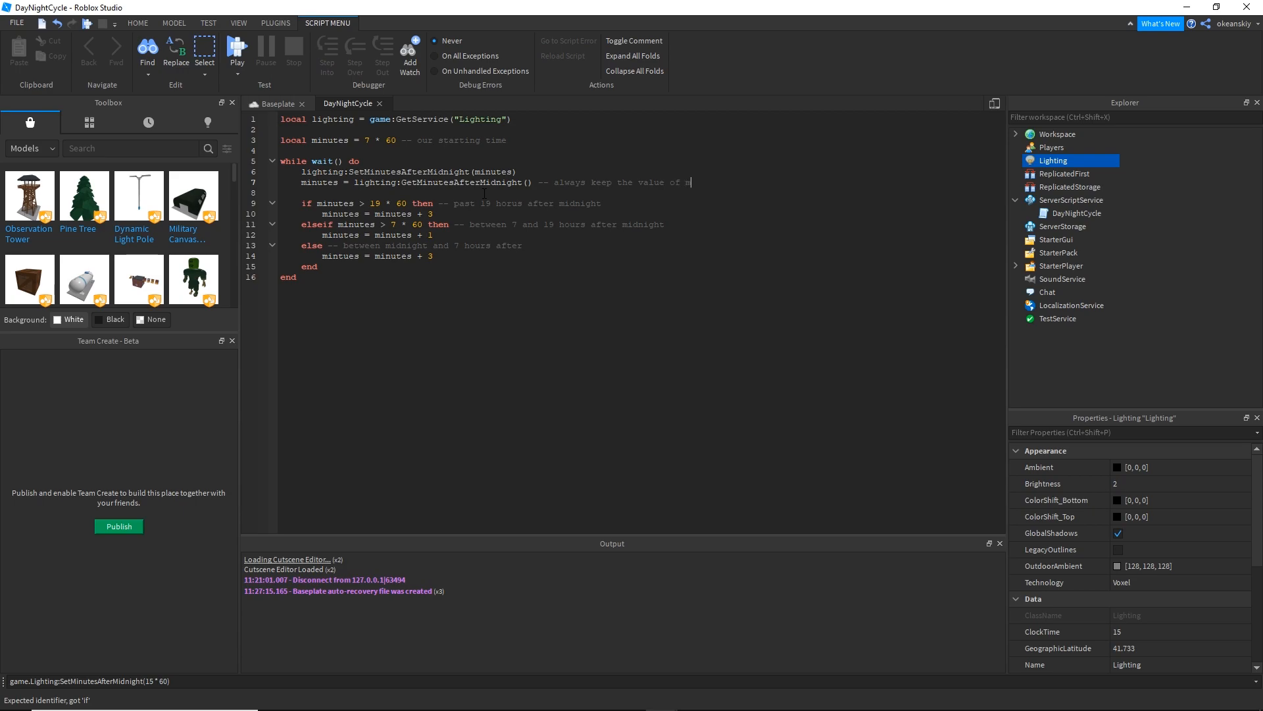
type("between 0 and 24")
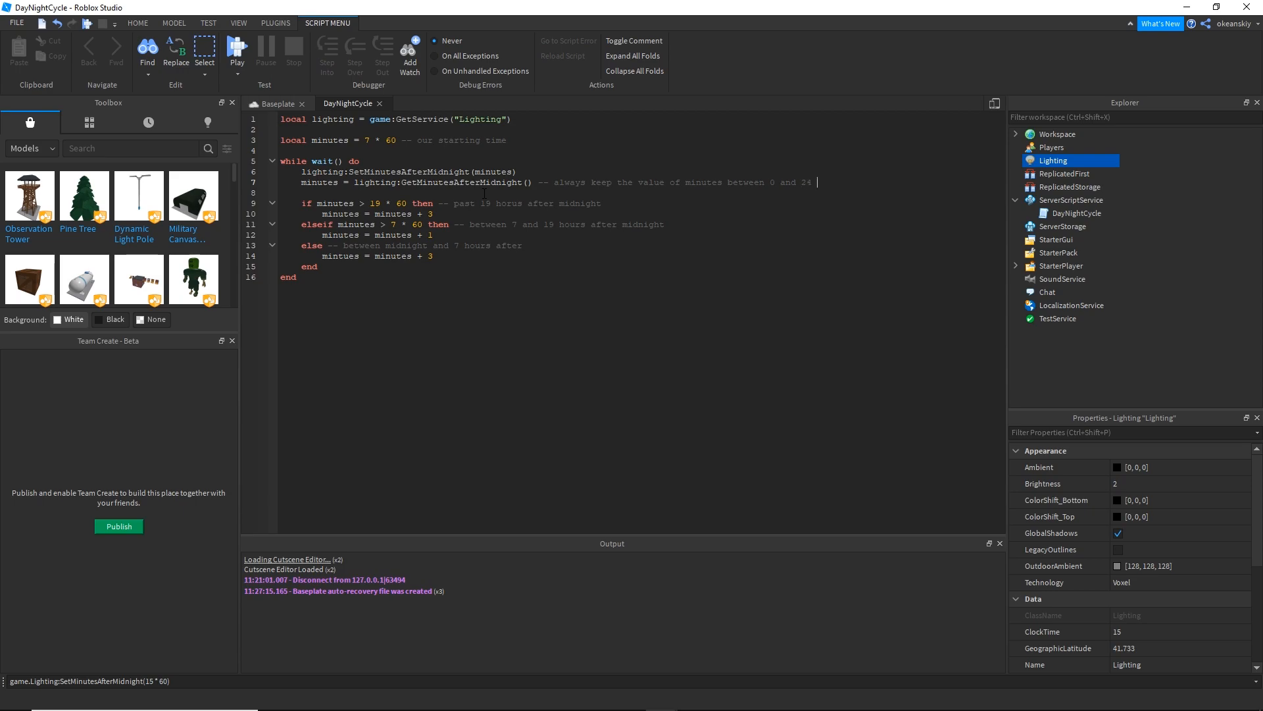
type("* 60")
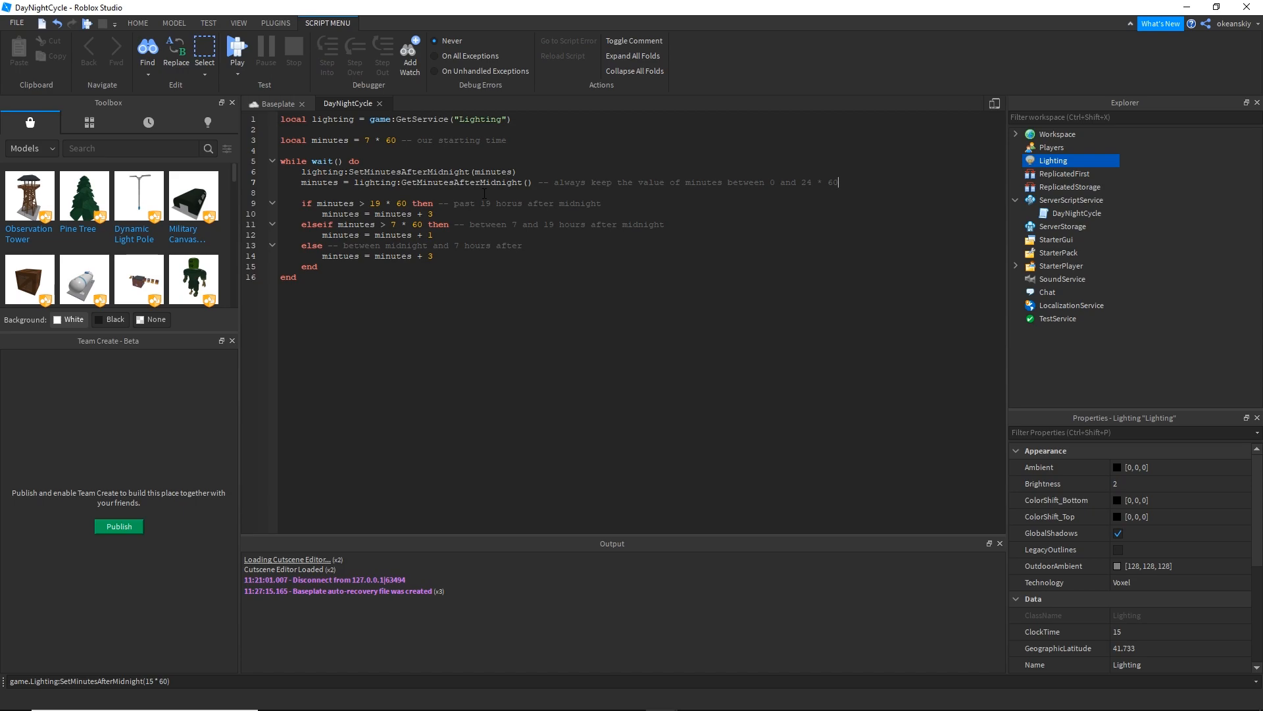
mouse_move(266, 47)
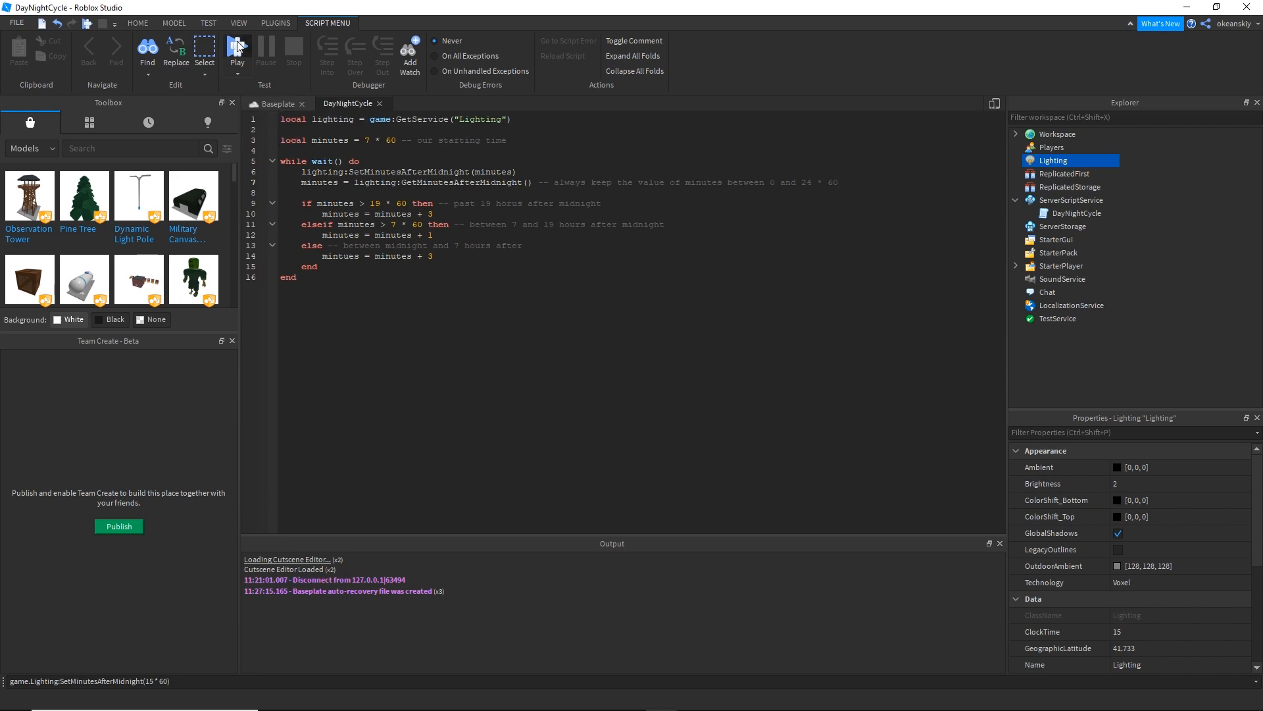
left_click(237, 50)
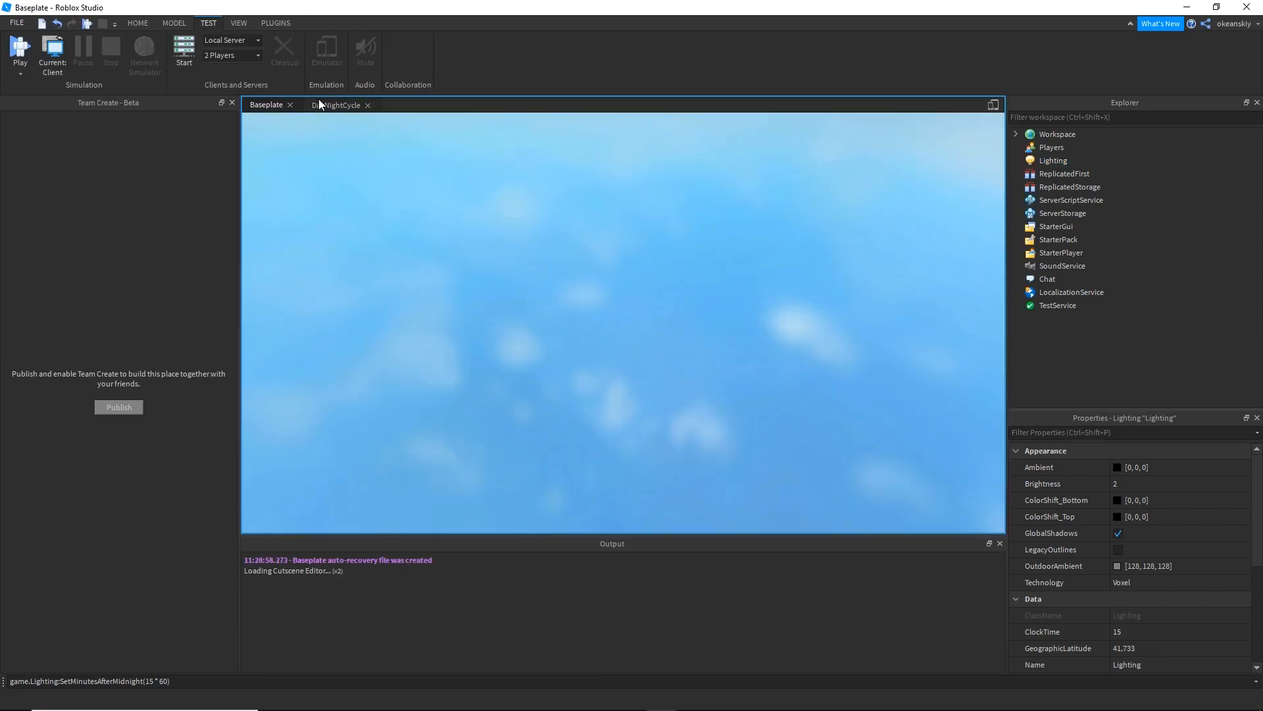
left_click(18, 47)
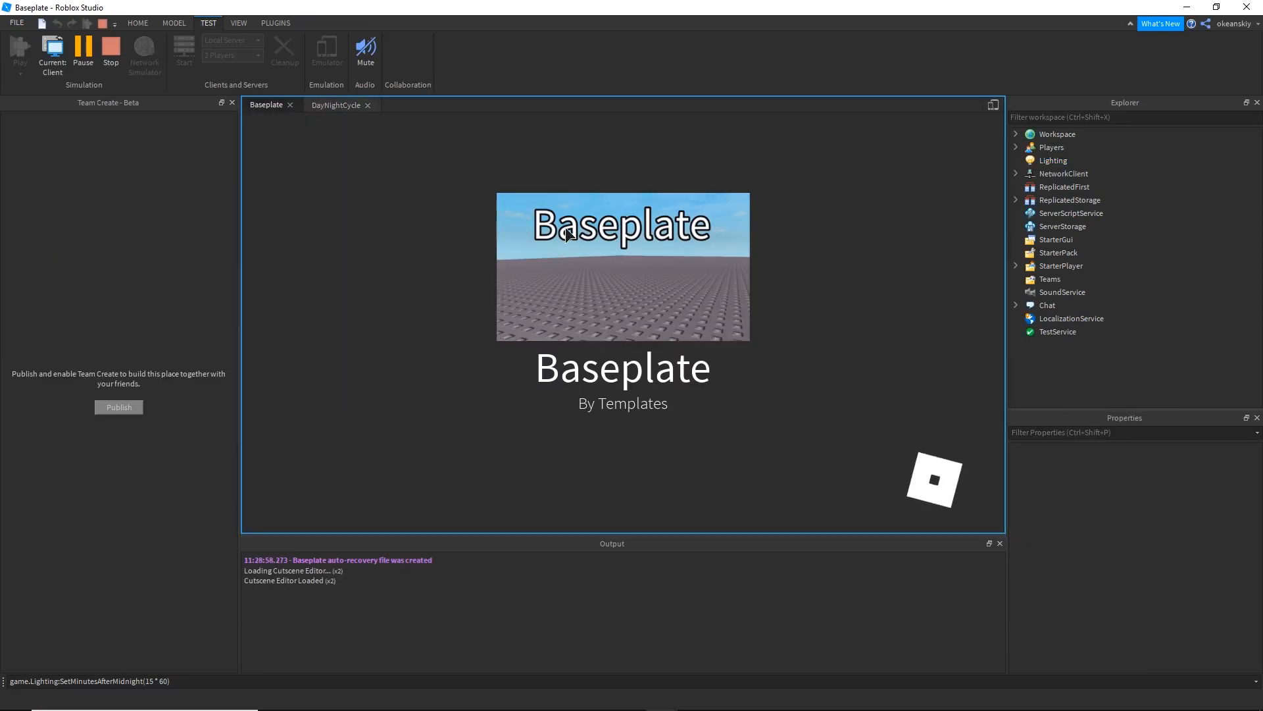
left_click(53, 51)
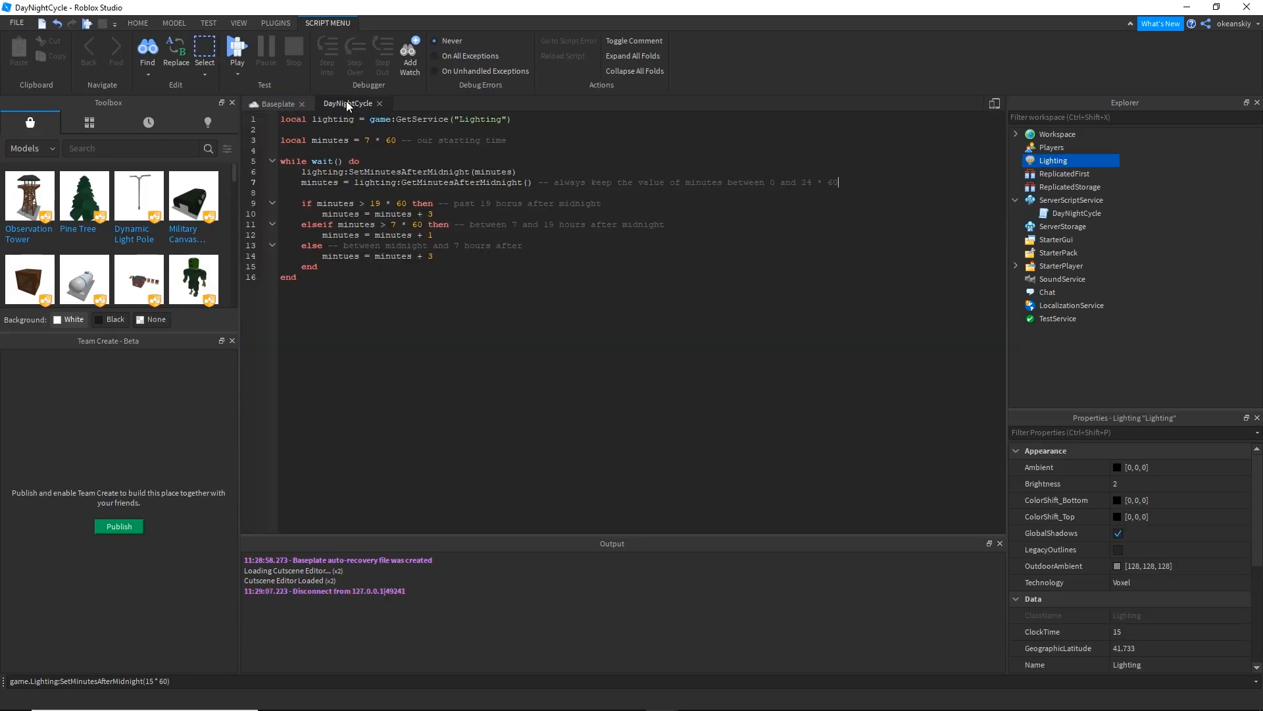
Retype line 15's minutes increment, then view the DayNightCycle script while the play-test runs.
triple_click(368, 255)
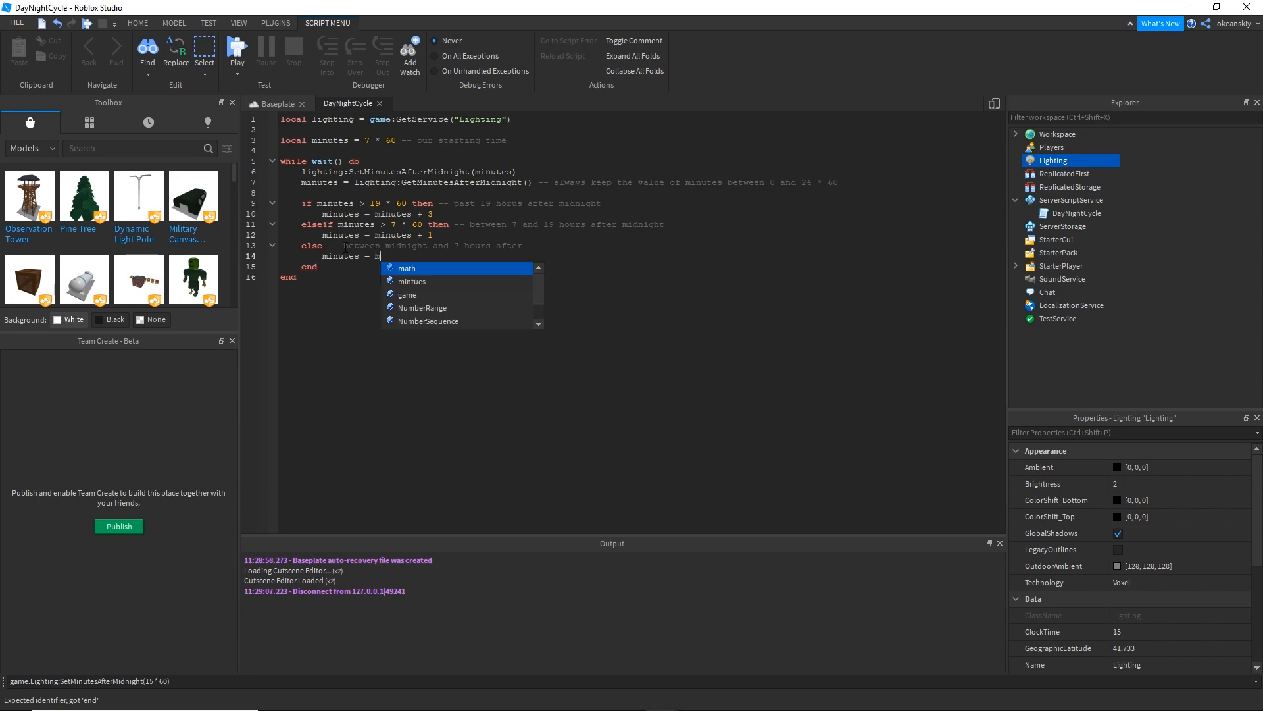
type("inutes")
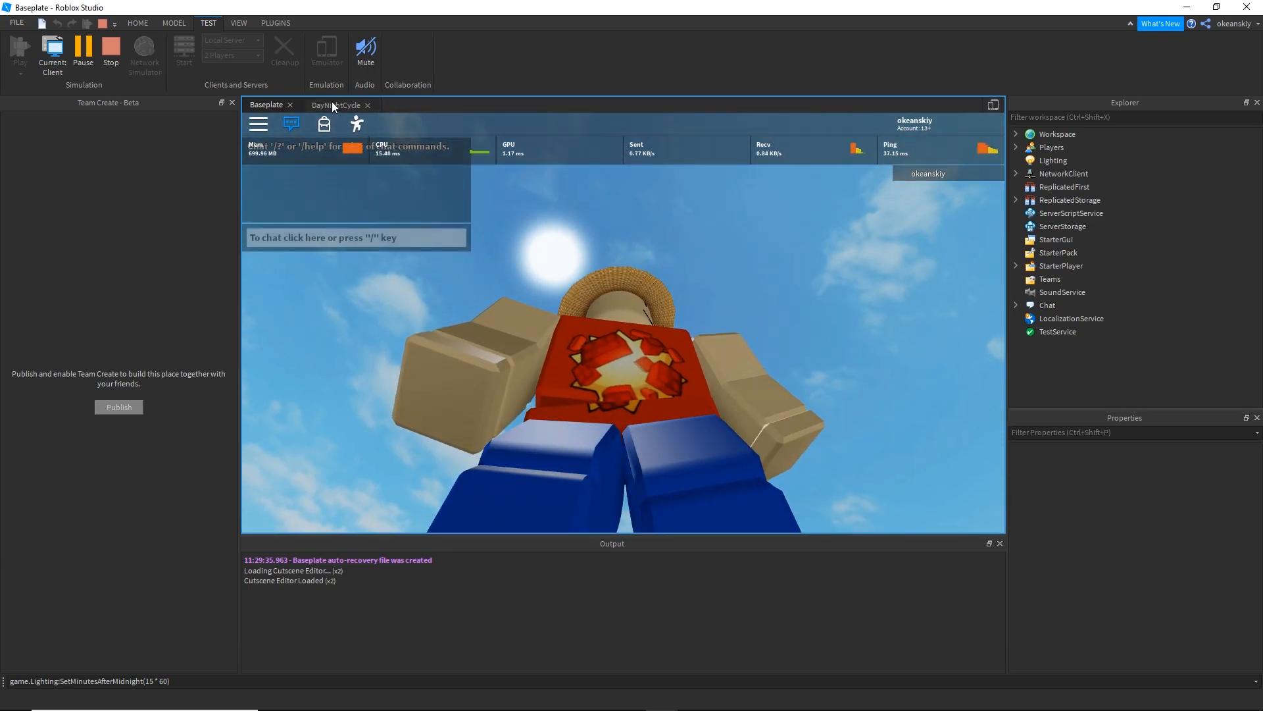
left_click(335, 105)
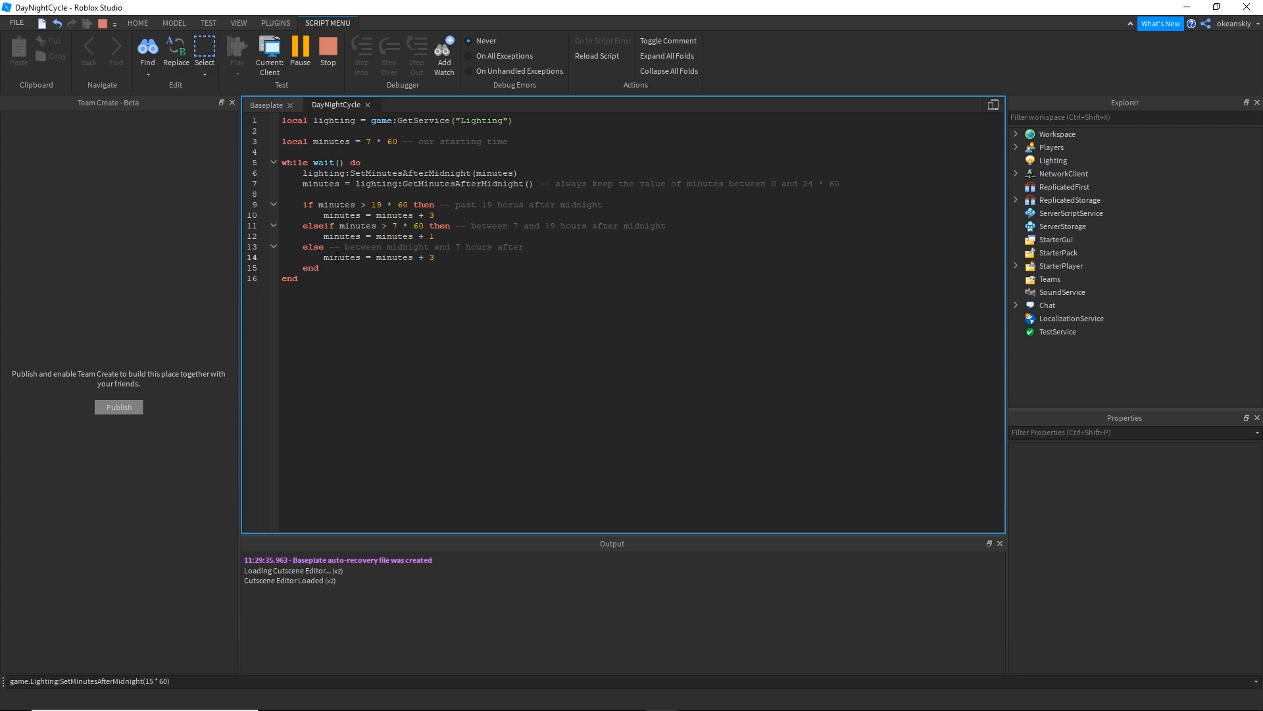